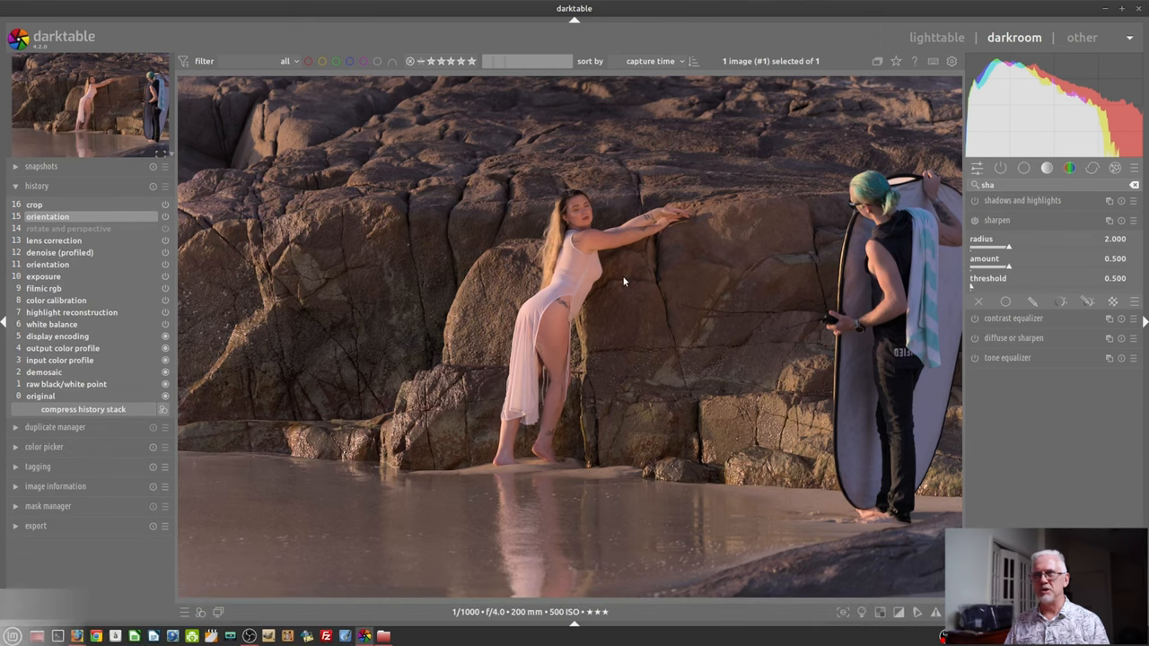
pyautogui.moveTo(696, 339)
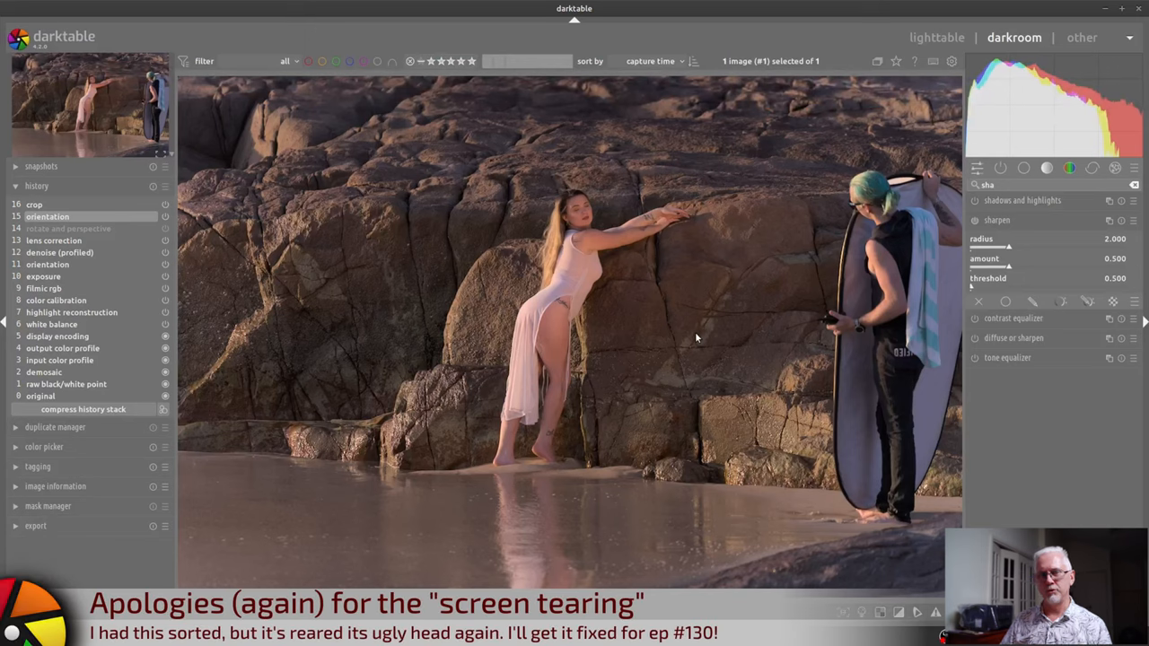
pyautogui.moveTo(718, 339)
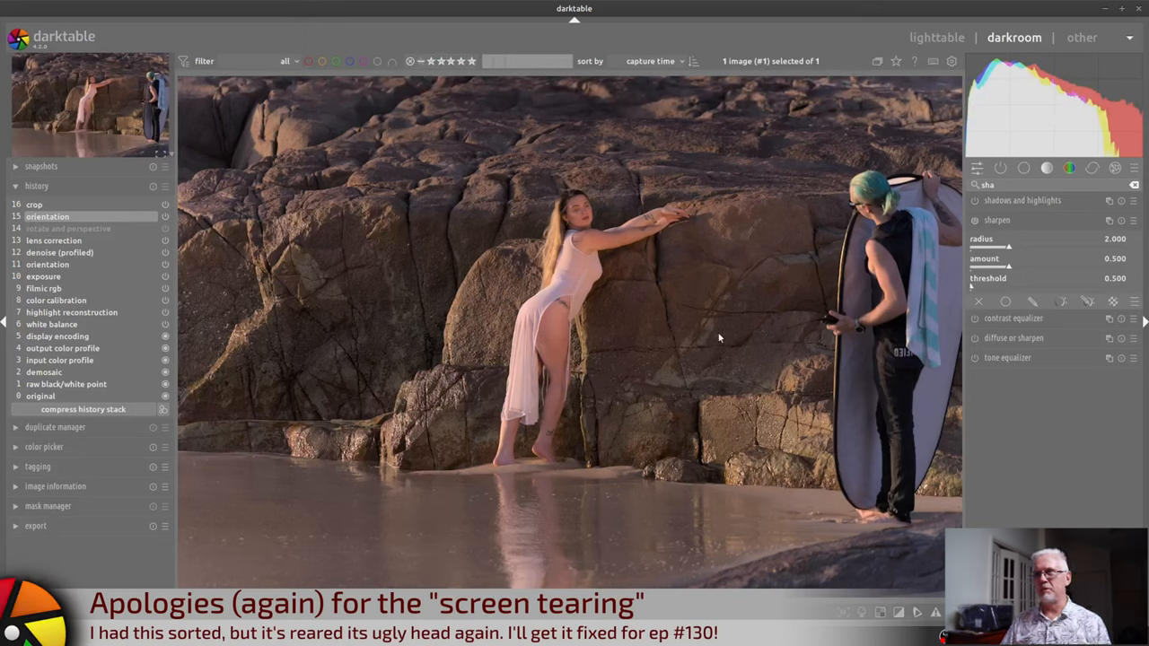
pyautogui.moveTo(838, 316)
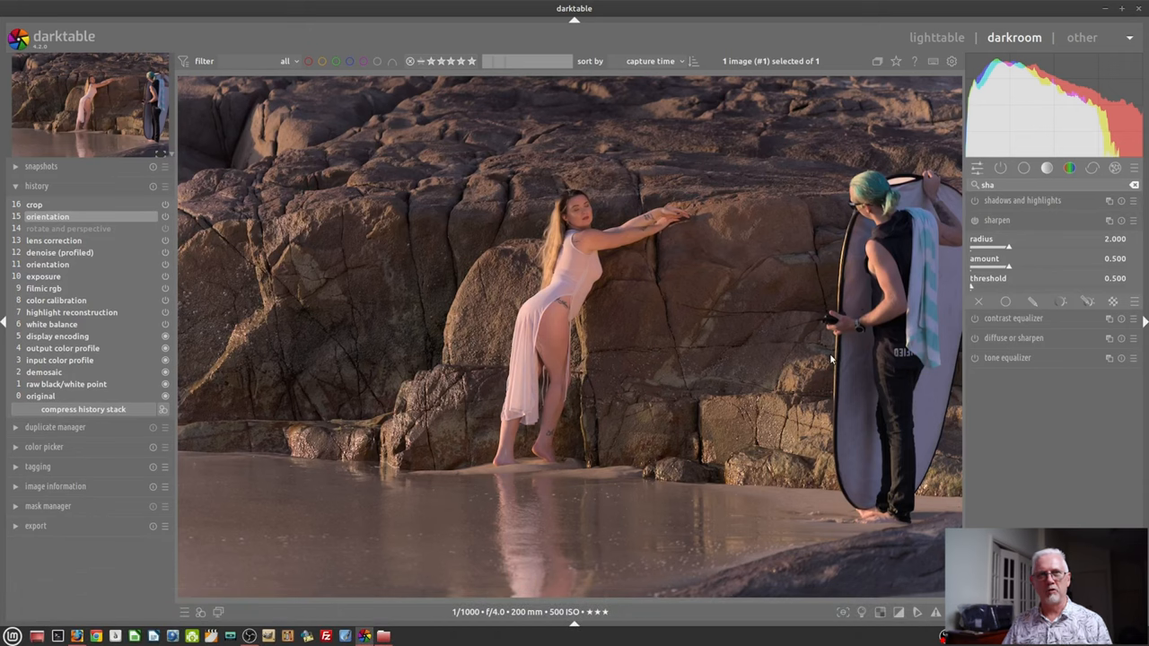
pyautogui.moveTo(707, 325)
pyautogui.write('denoi')
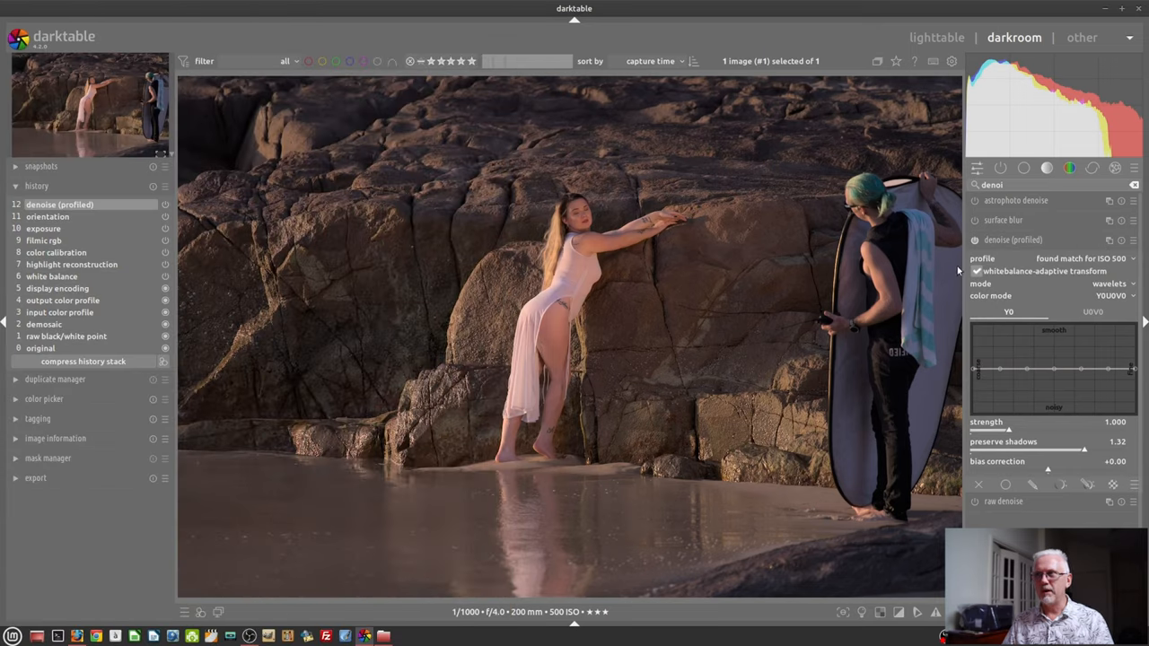
pyautogui.moveTo(943, 297)
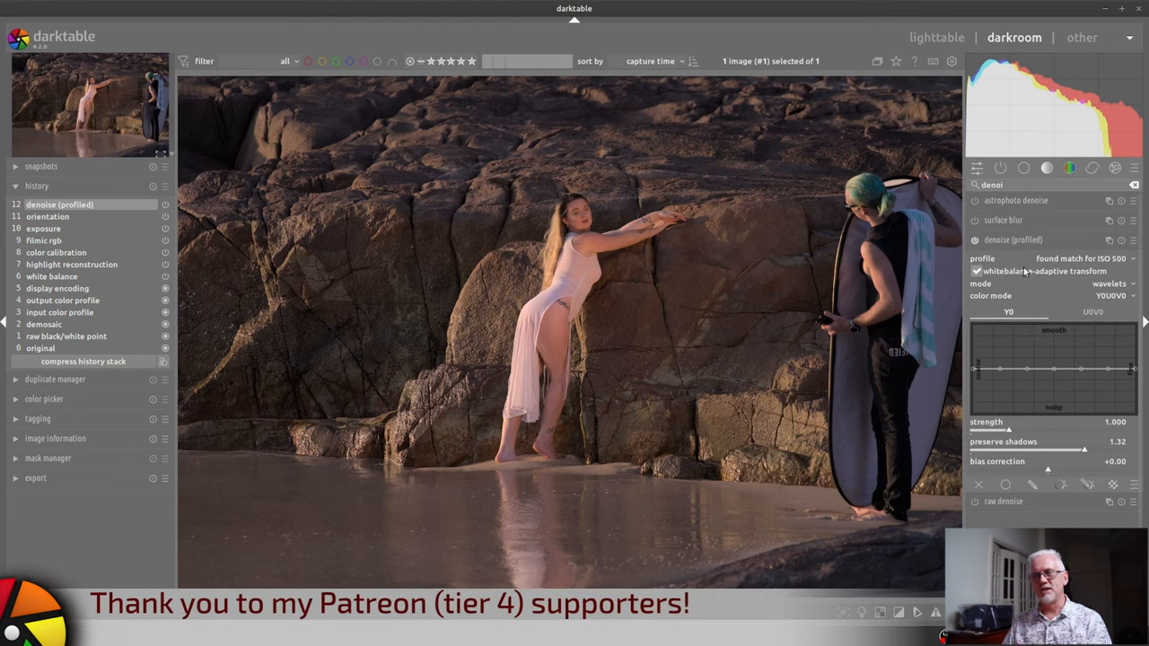
pyautogui.moveTo(925, 402)
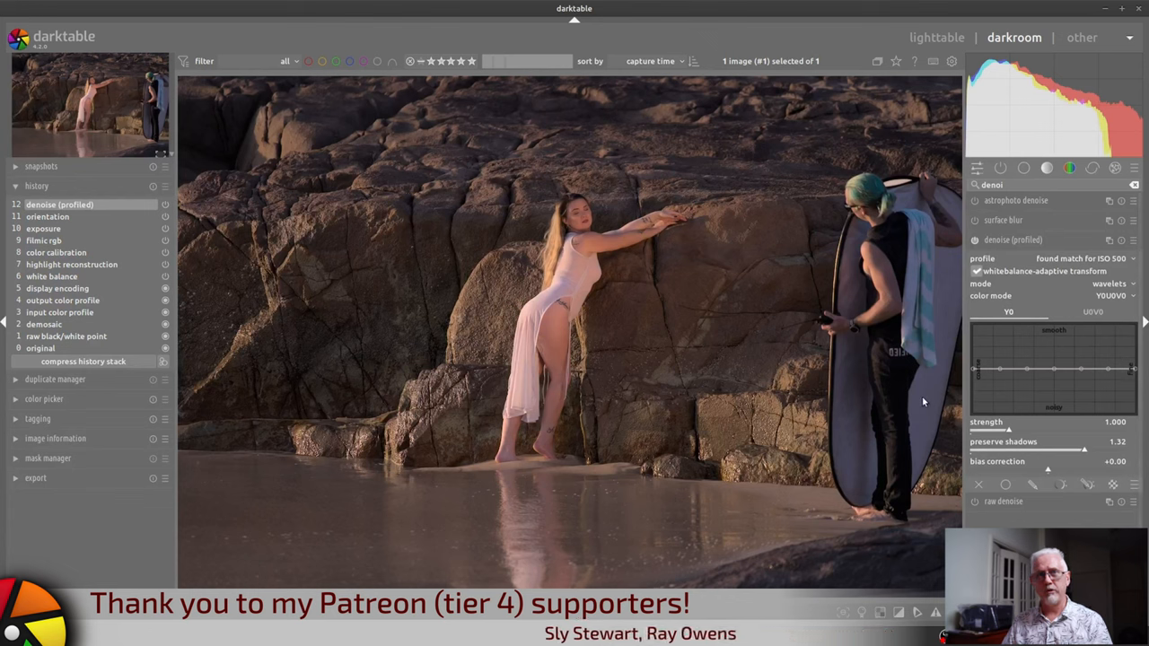
pyautogui.moveTo(921, 423)
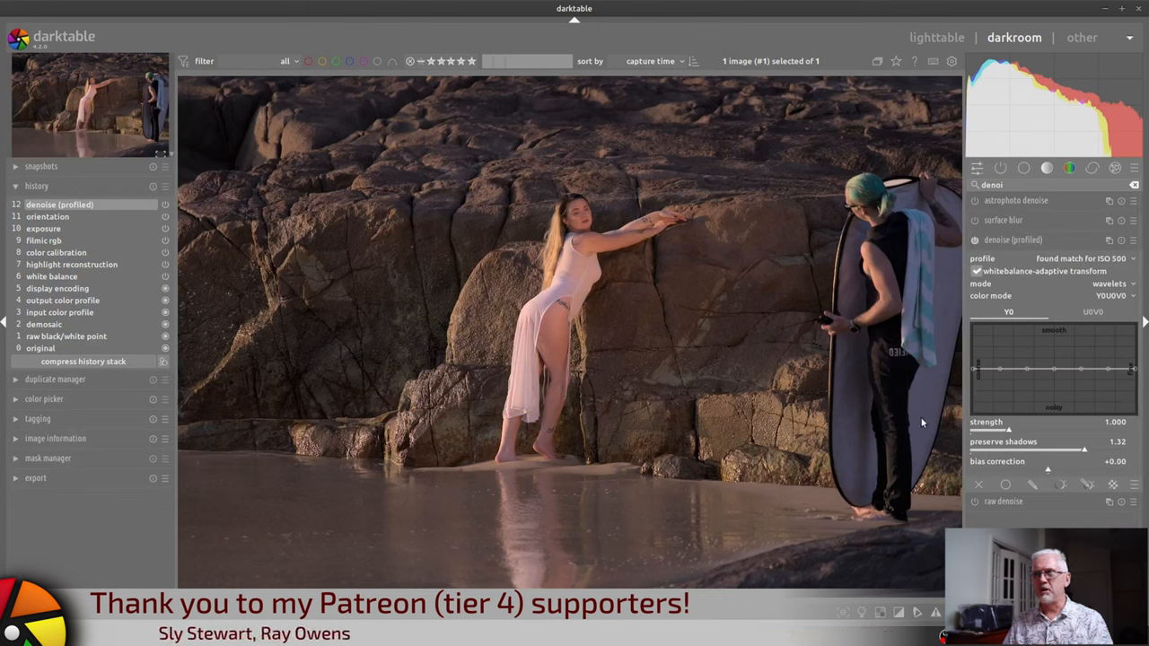
pyautogui.moveTo(941, 442)
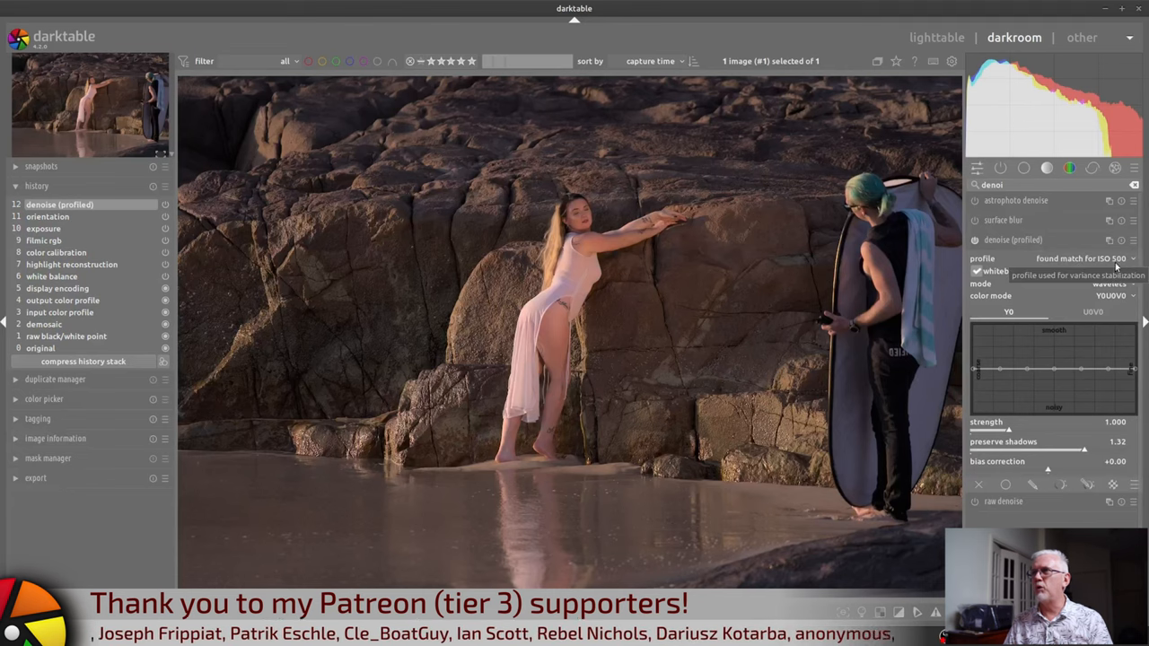
pyautogui.moveTo(1059, 520)
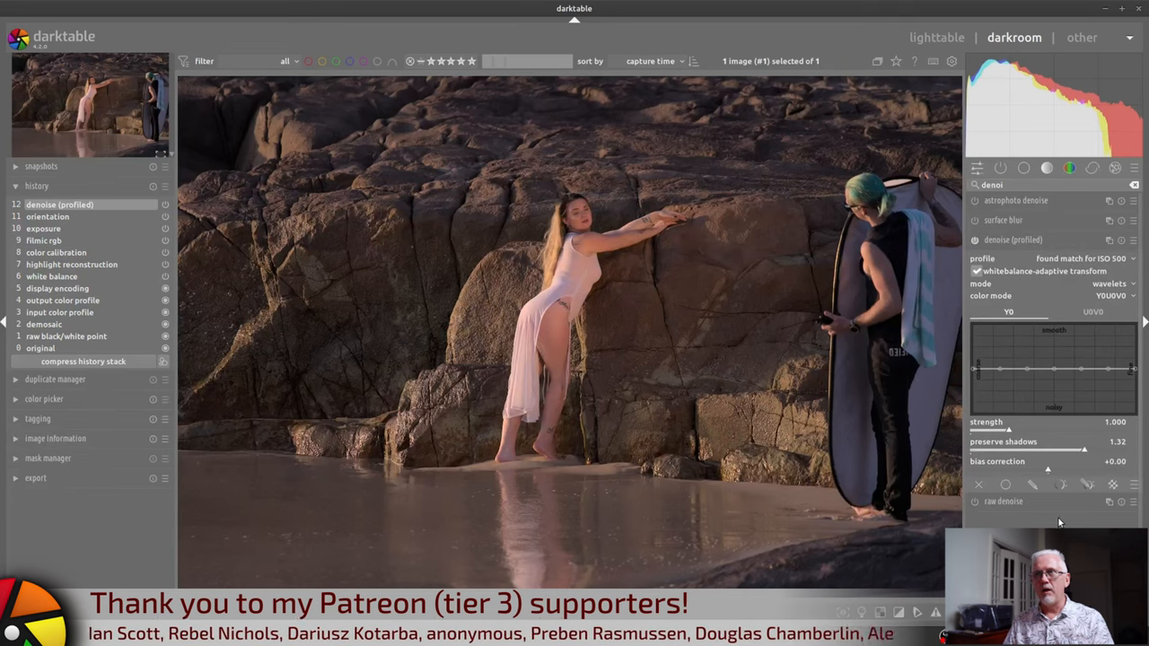
pyautogui.moveTo(725, 388)
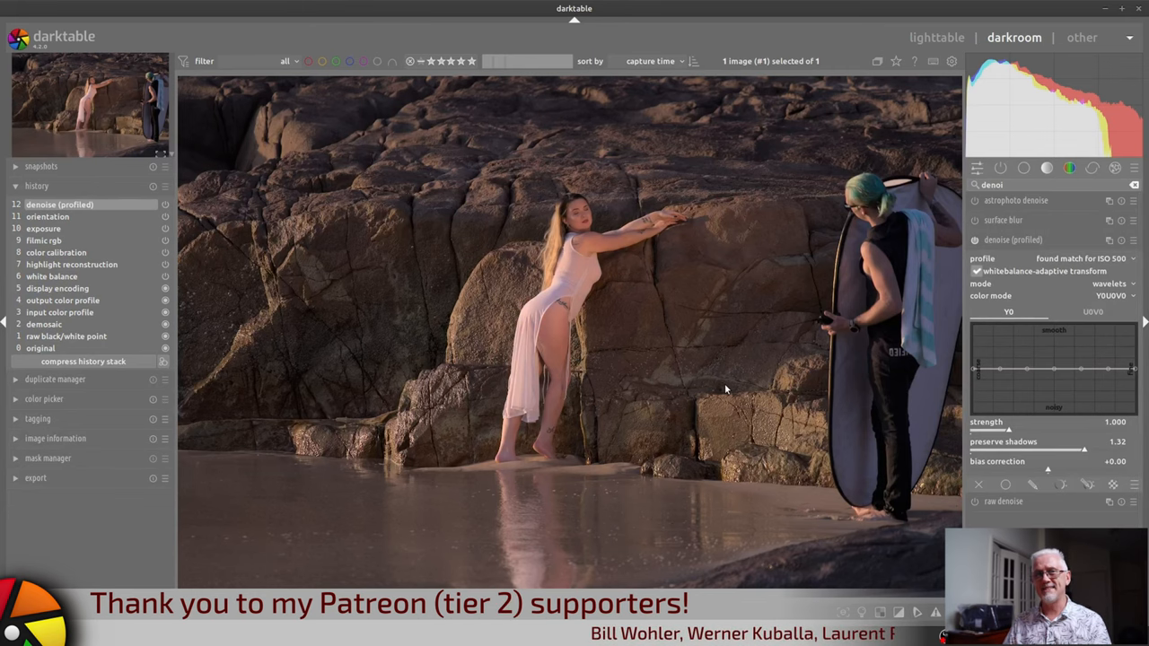
pyautogui.moveTo(810, 378)
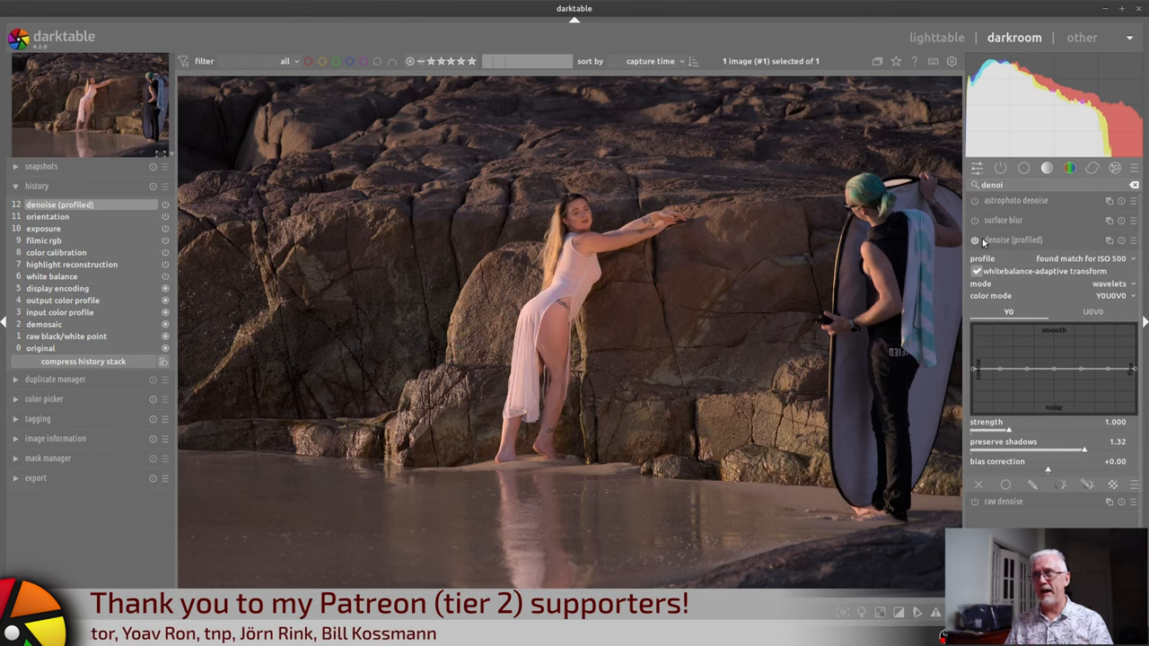
pyautogui.moveTo(975, 239)
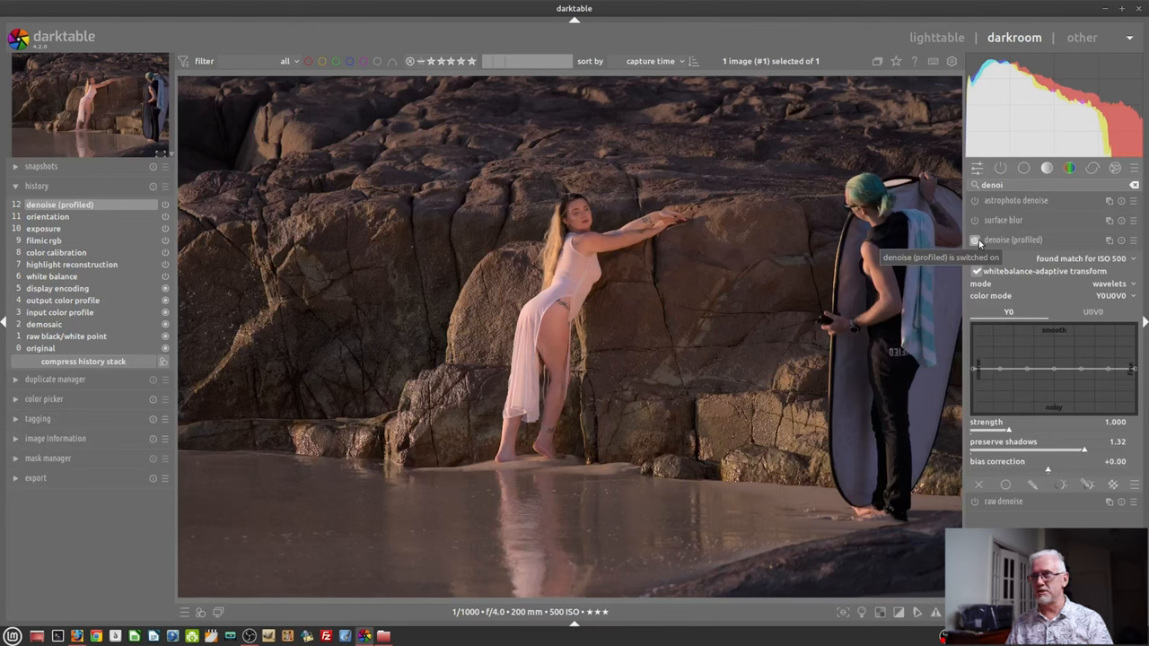
pyautogui.moveTo(892, 442)
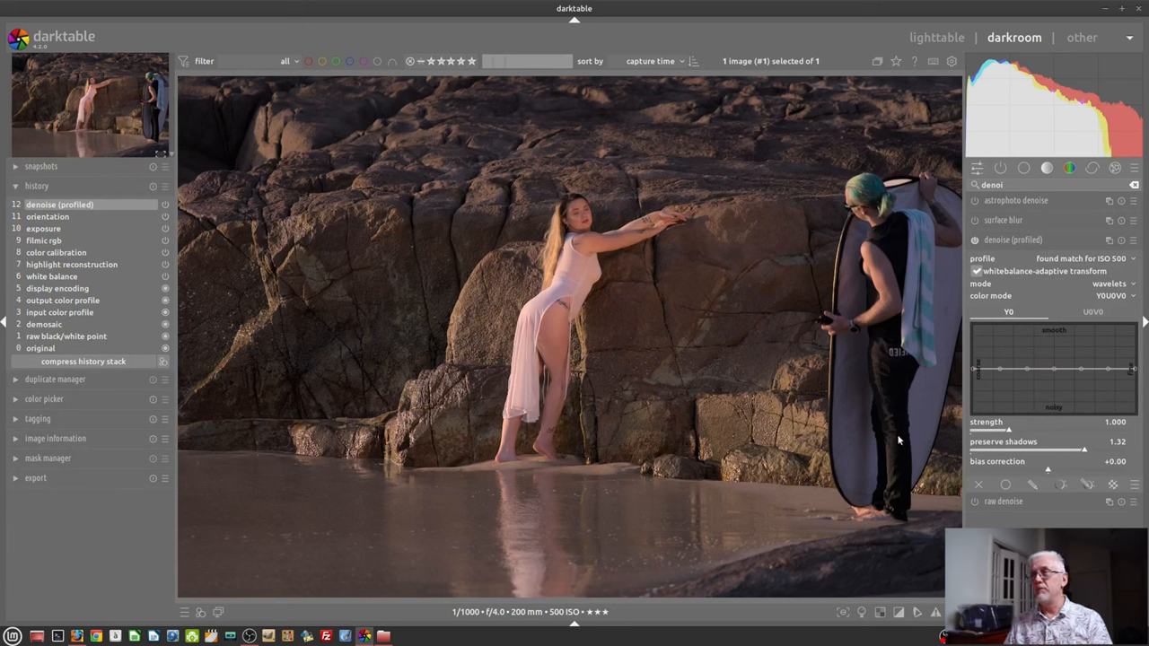
pyautogui.moveTo(892, 446)
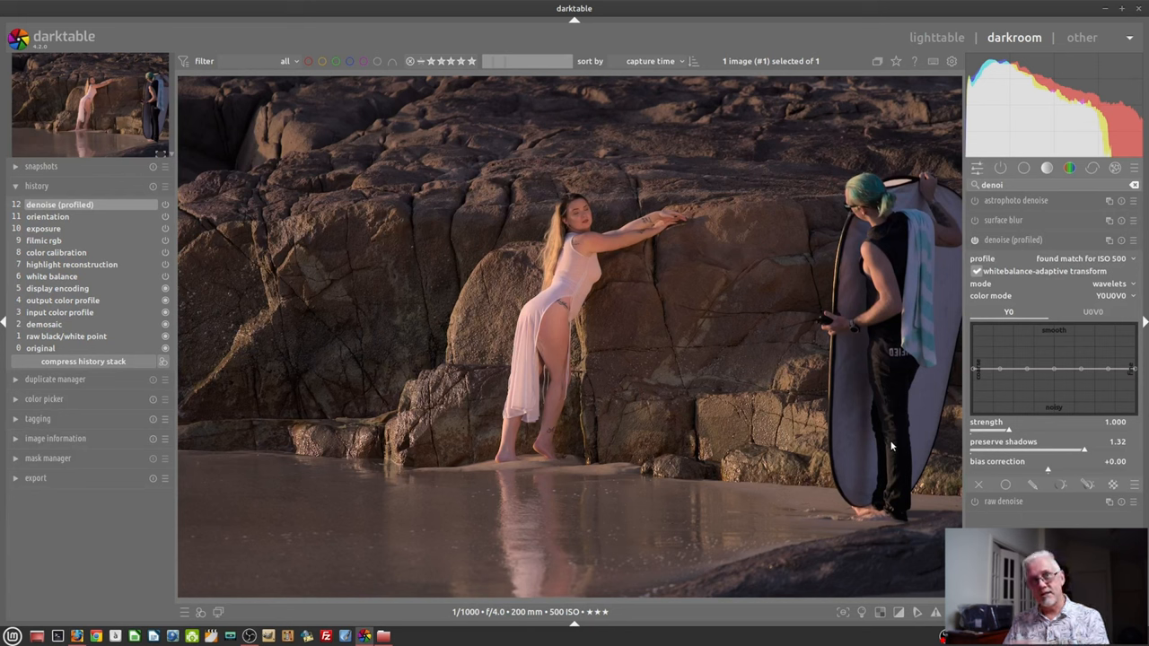
pyautogui.moveTo(879, 454)
pyautogui.write('lens')
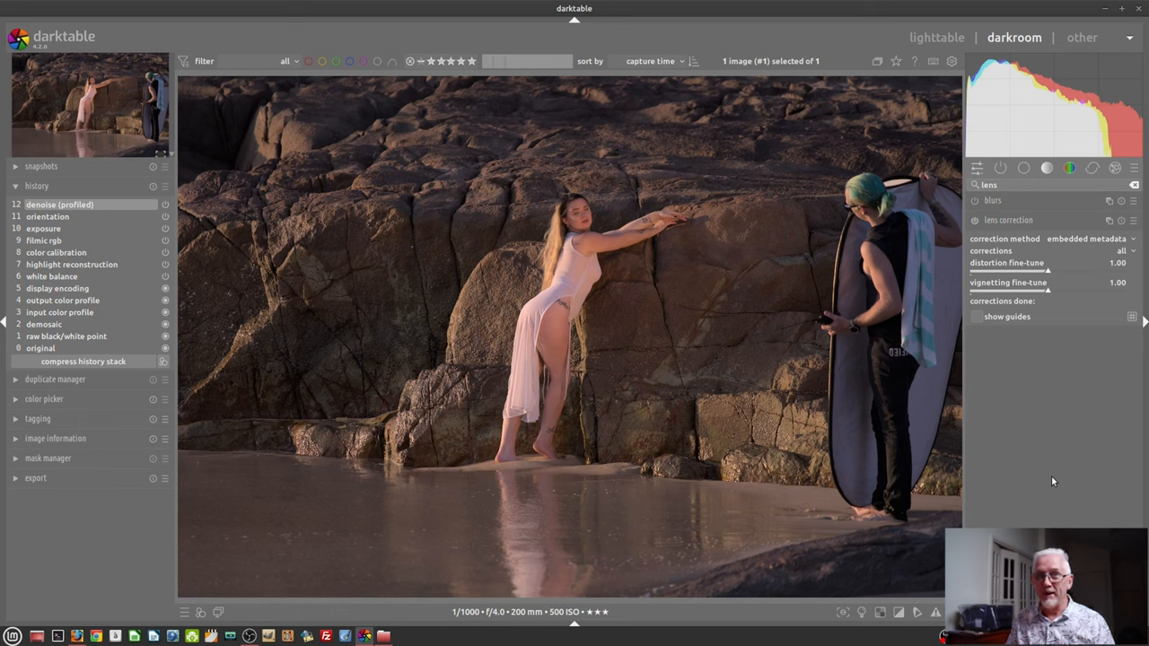
pyautogui.moveTo(986, 251)
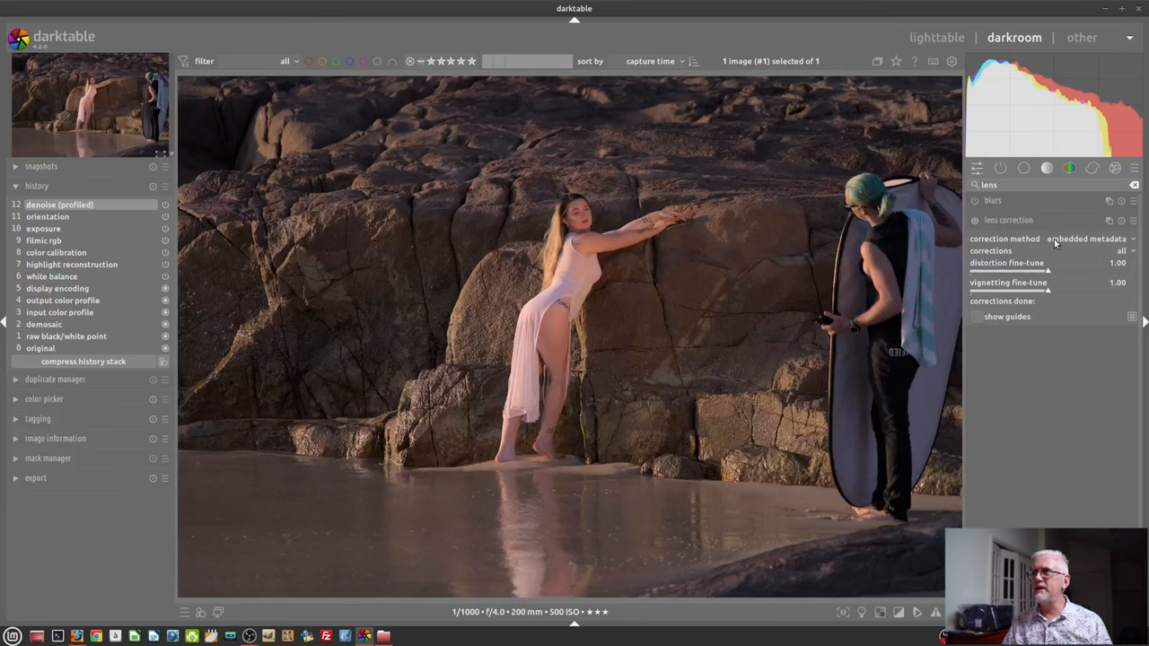
pyautogui.moveTo(1097, 375)
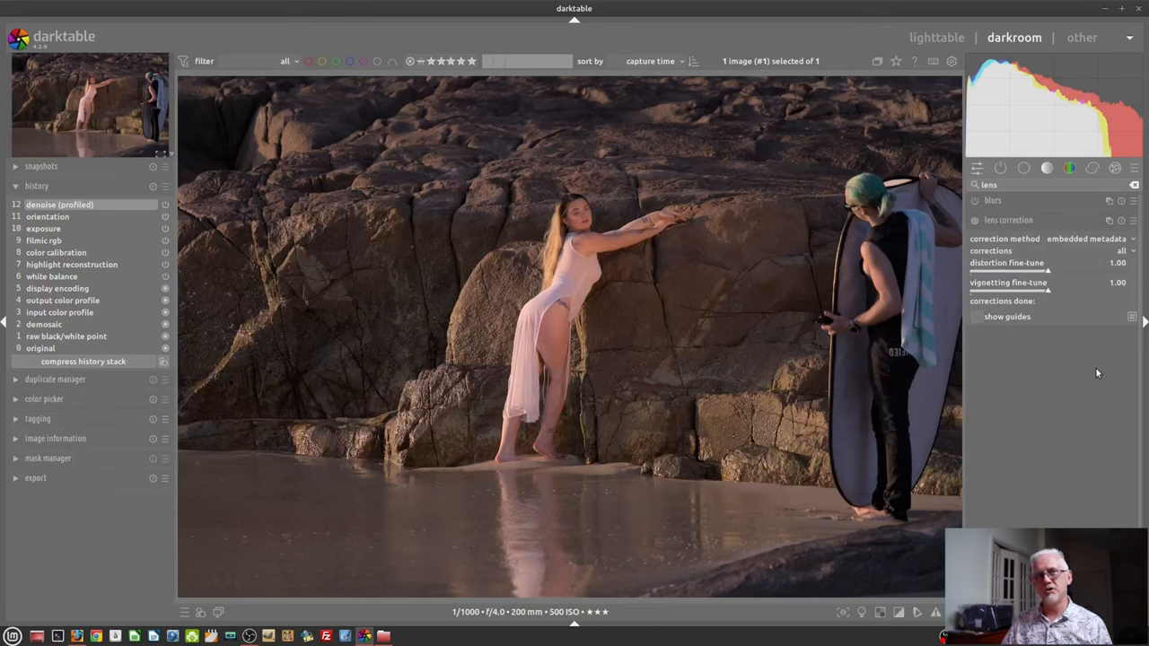
# Enable lens correction, toggle it off to compare, then re-enable it.
pyautogui.click(976, 220)
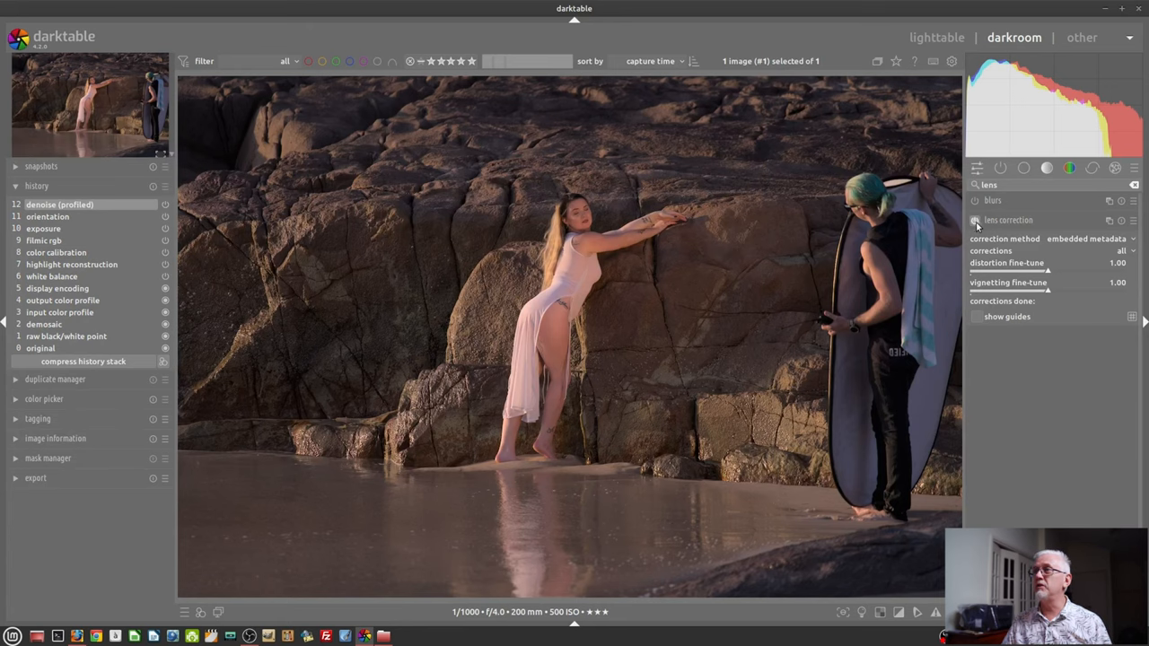
pyautogui.click(975, 220)
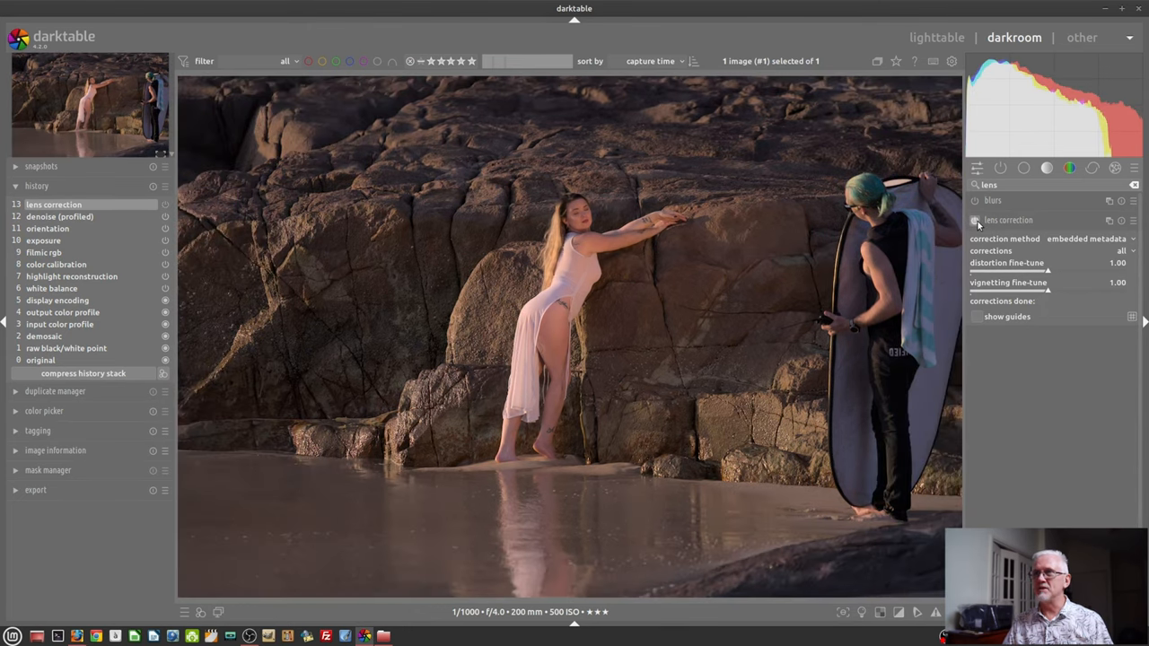
pyautogui.click(975, 220)
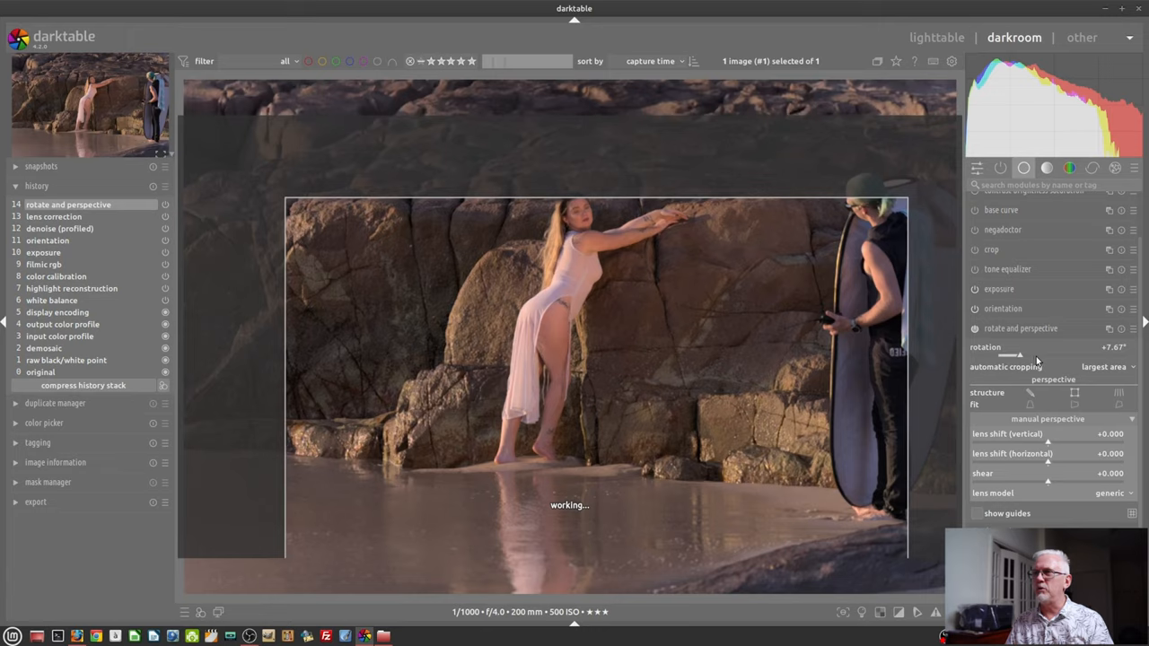
pyautogui.moveTo(1021, 355); pyautogui.dragTo(1007, 356)
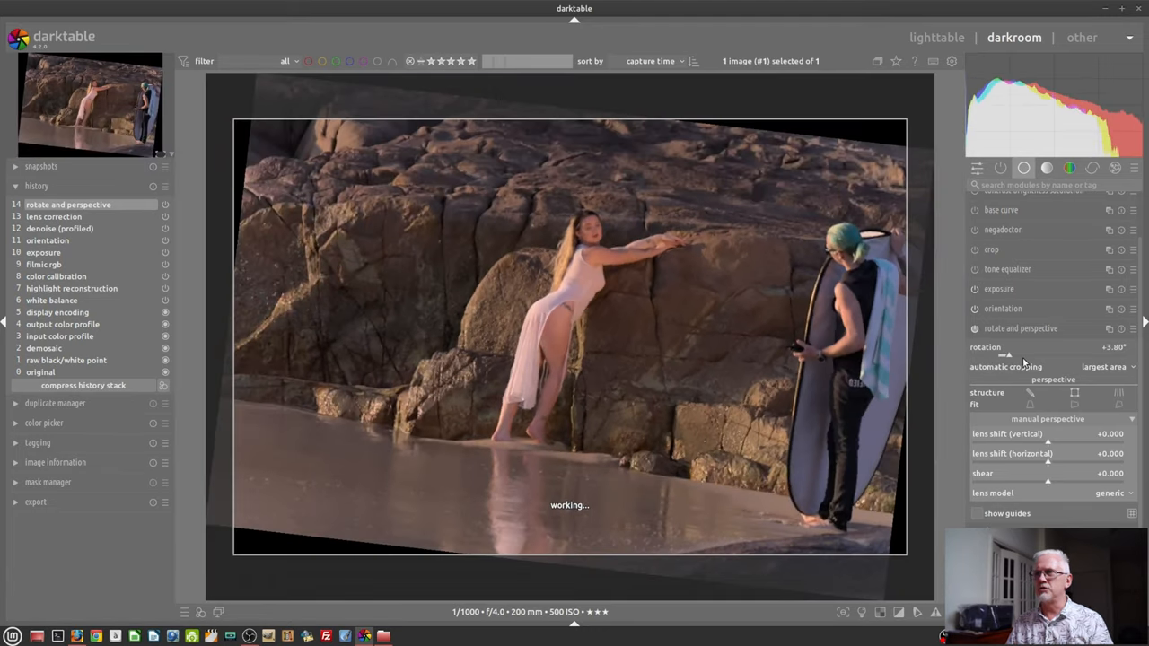
pyautogui.moveTo(1006, 357); pyautogui.dragTo(995, 356)
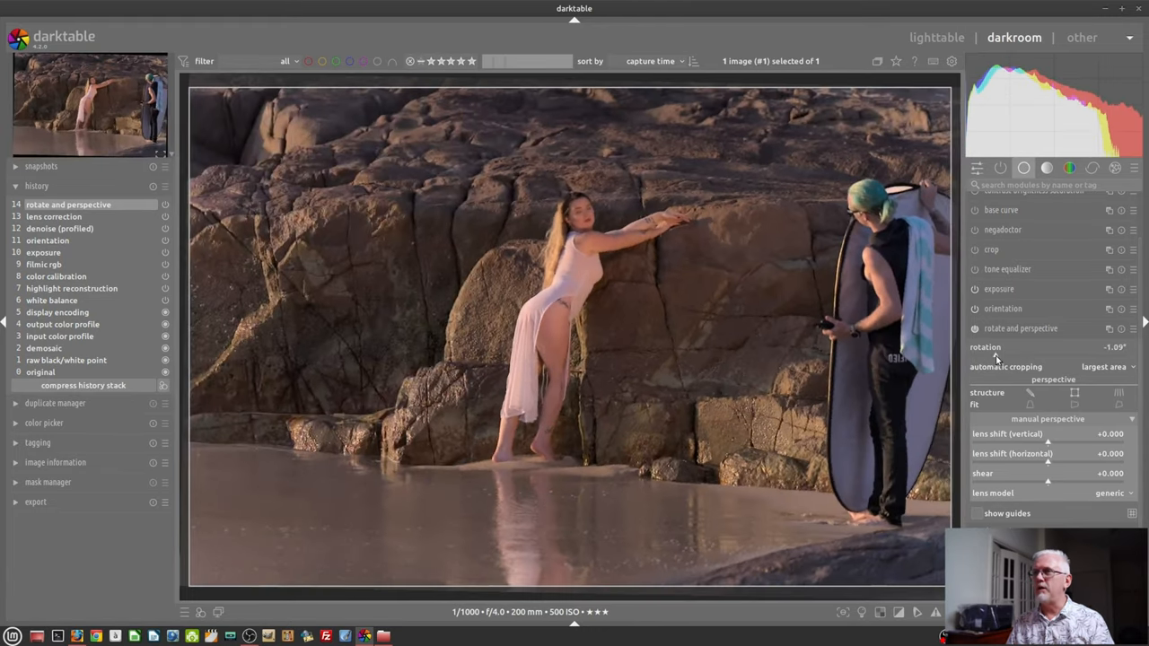
pyautogui.moveTo(996, 356); pyautogui.dragTo(1005, 356)
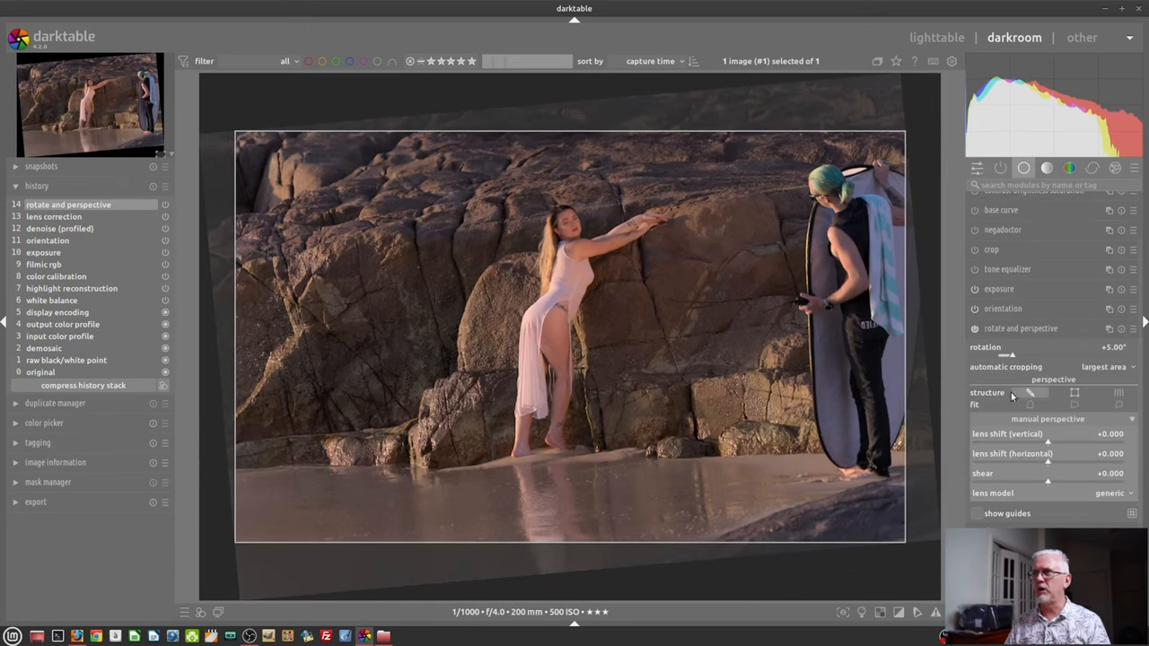
pyautogui.click(1009, 354)
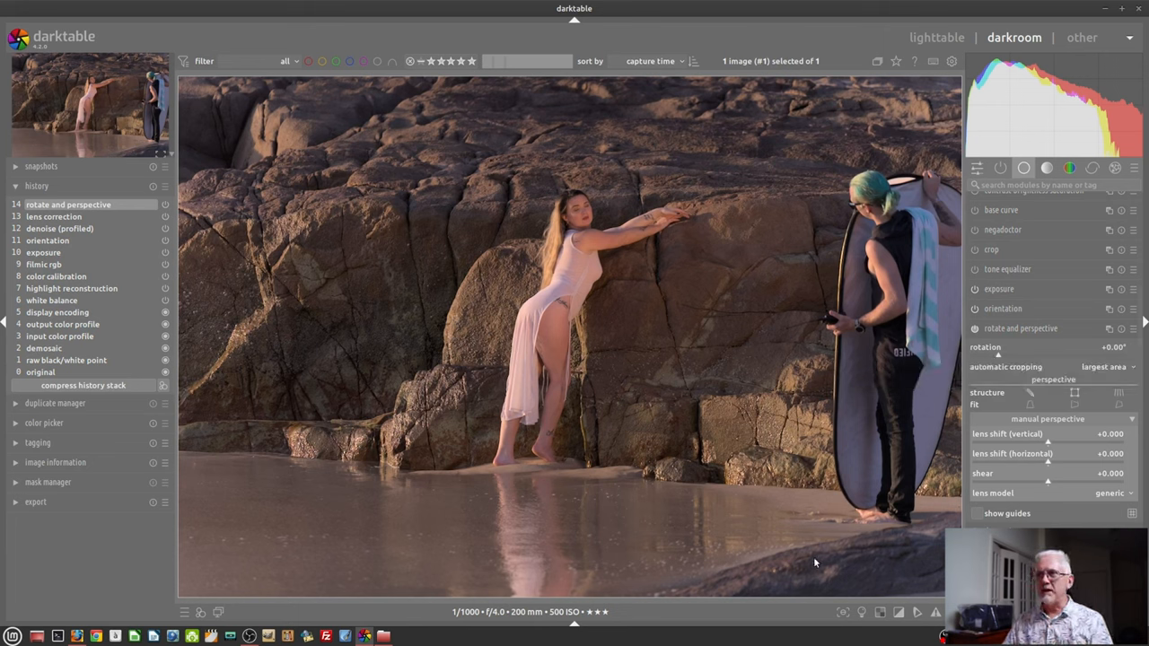
pyautogui.moveTo(1015, 405)
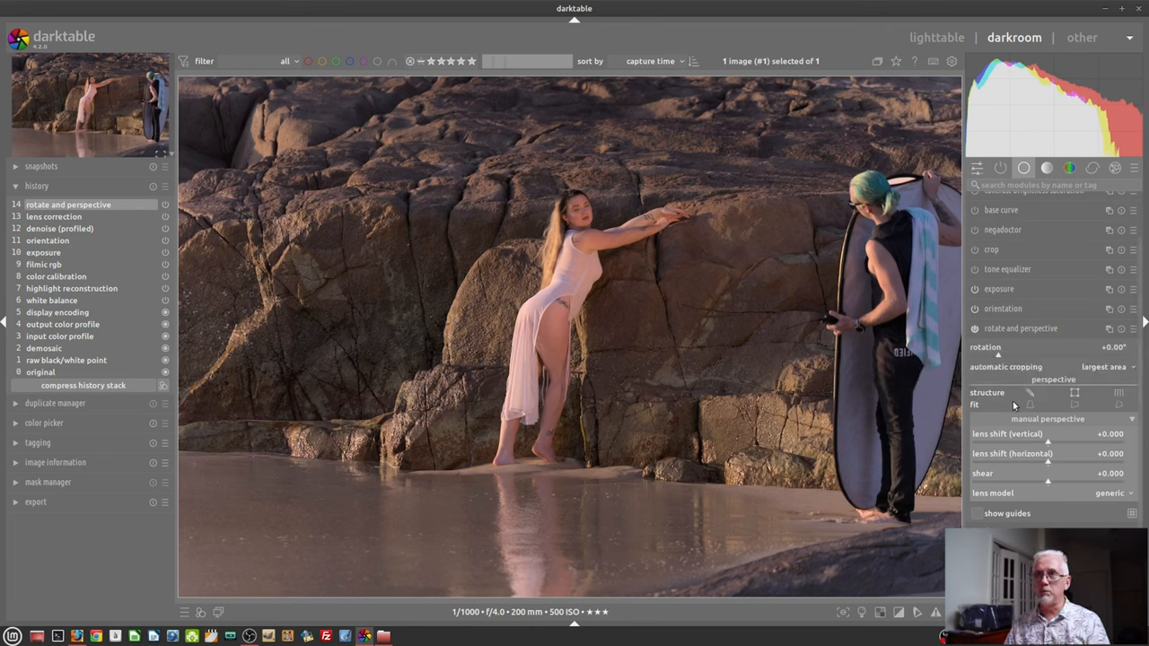
pyautogui.moveTo(879, 463)
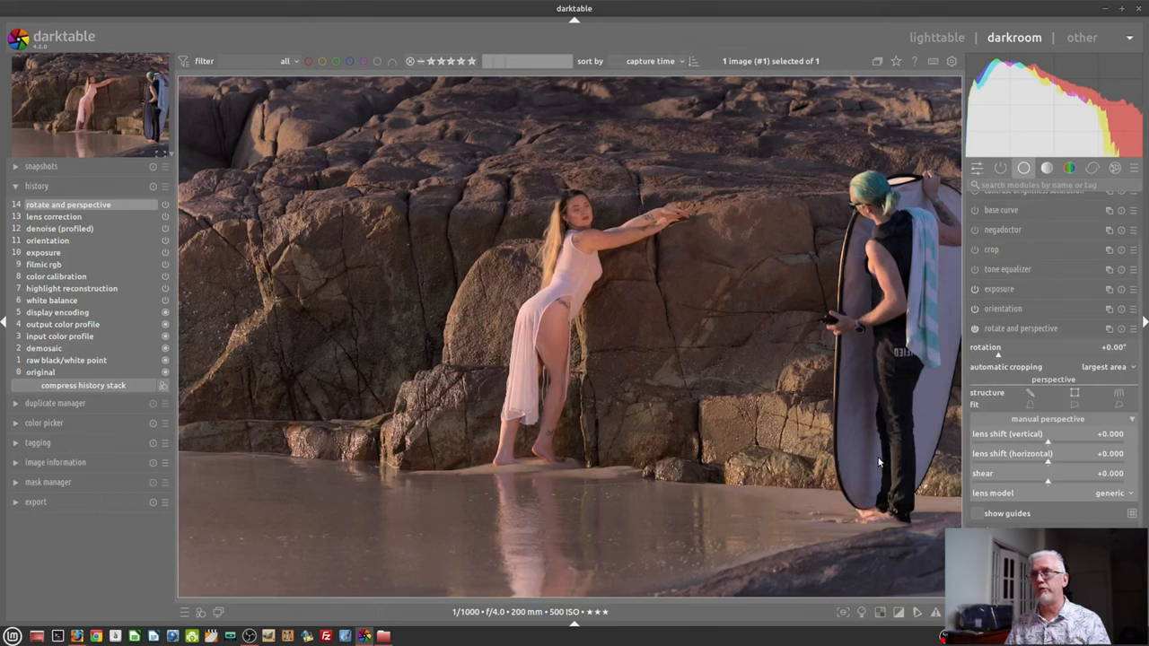
pyautogui.moveTo(871, 460)
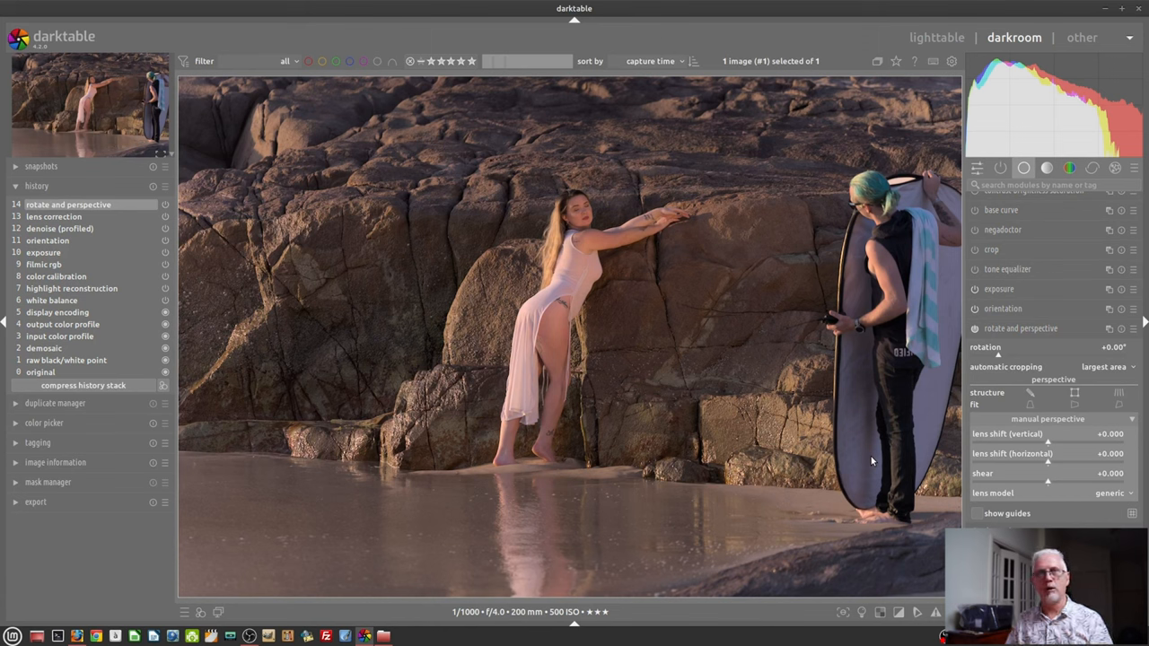
pyautogui.moveTo(1056, 456)
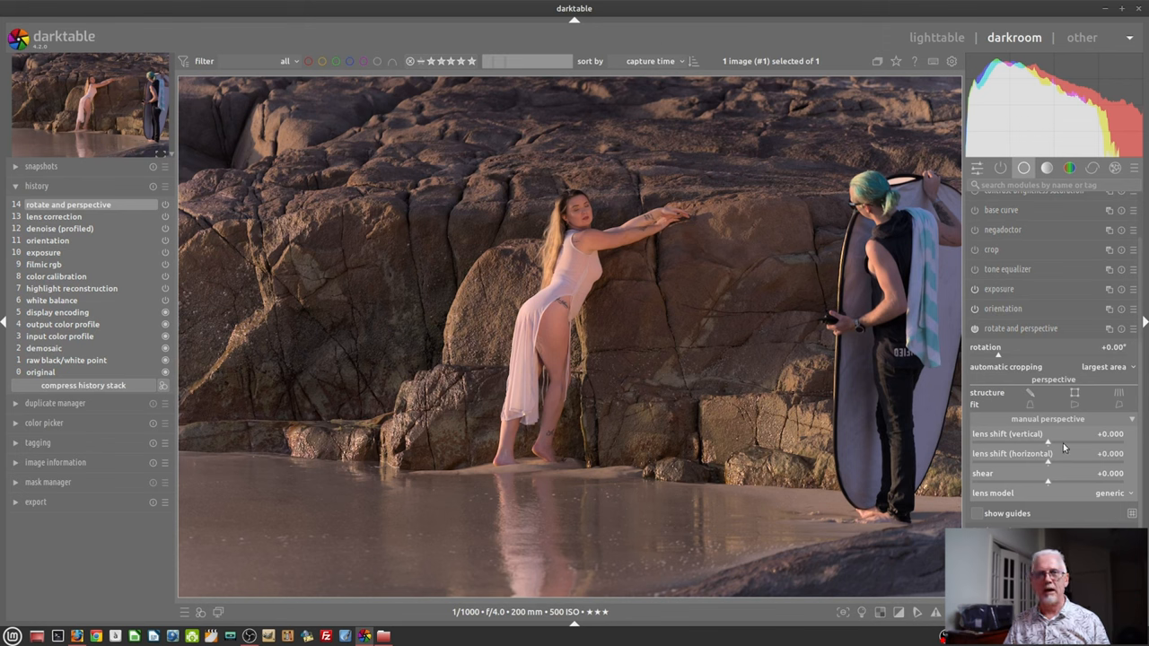
pyautogui.moveTo(1047, 440)
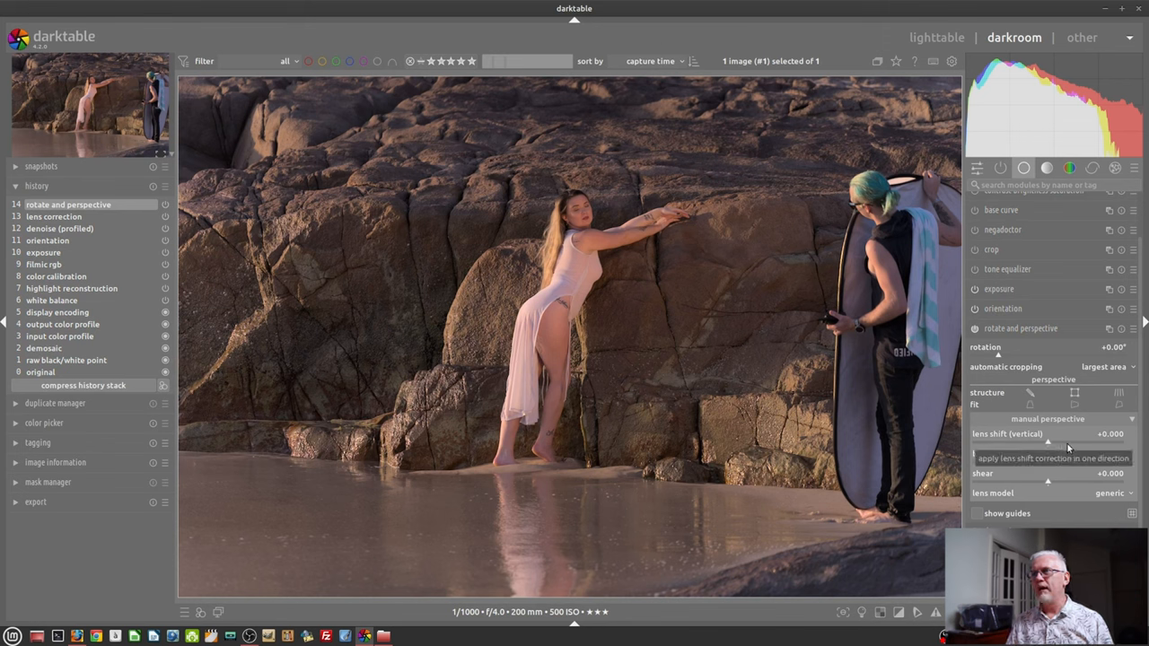
pyautogui.moveTo(1052, 402)
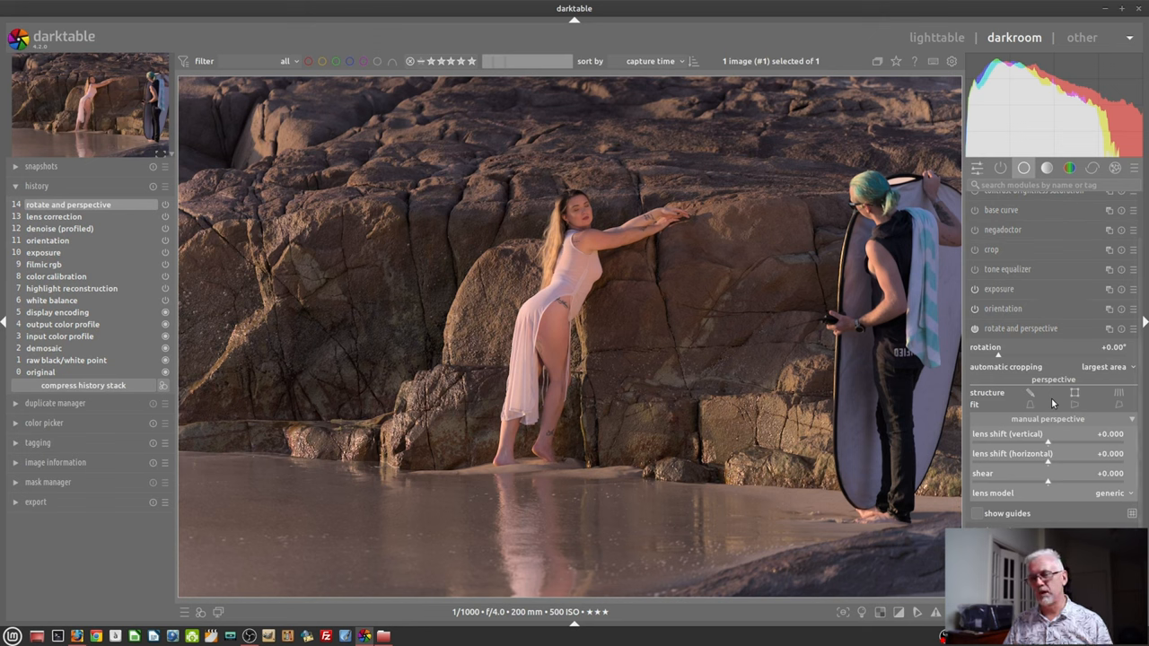
pyautogui.moveTo(997, 426)
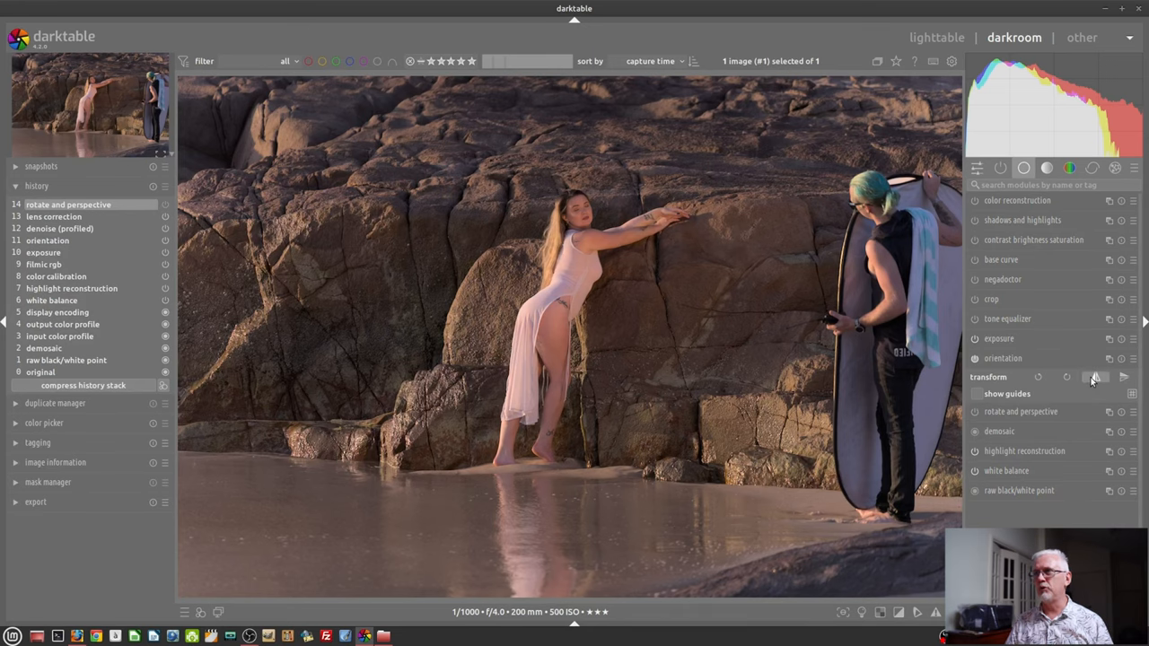
# Flip the photo, rotate it 90° clockwise, then return it upright.
pyautogui.click(1096, 377)
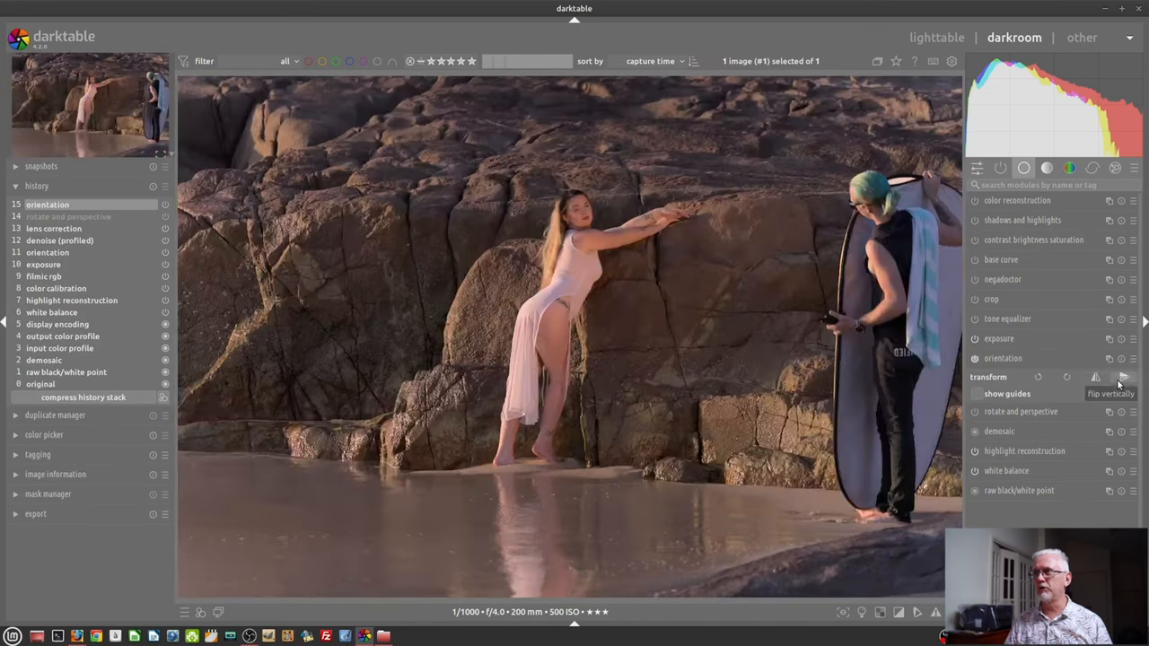
pyautogui.moveTo(1066, 377)
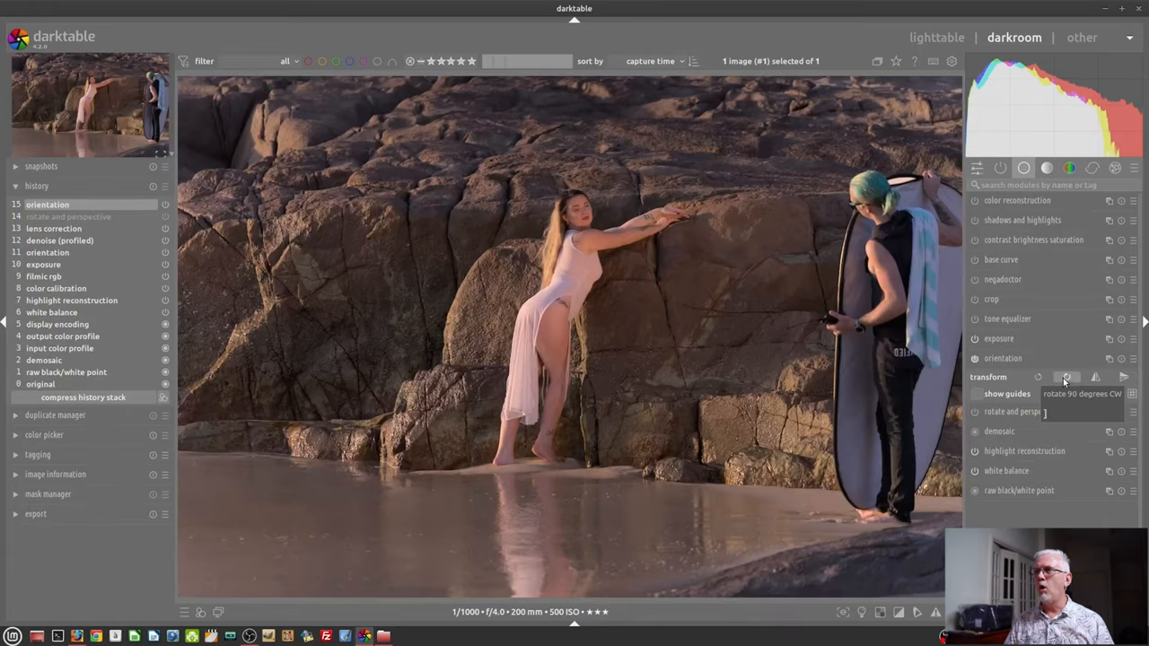
pyautogui.click(1066, 377)
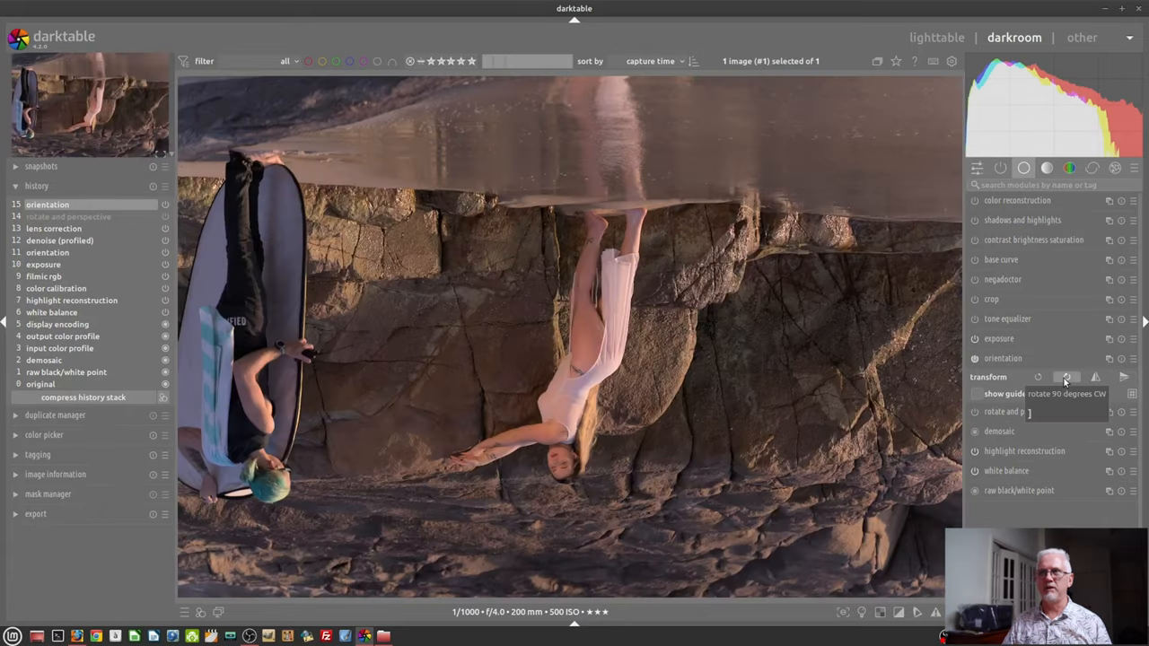
pyautogui.click(1066, 377)
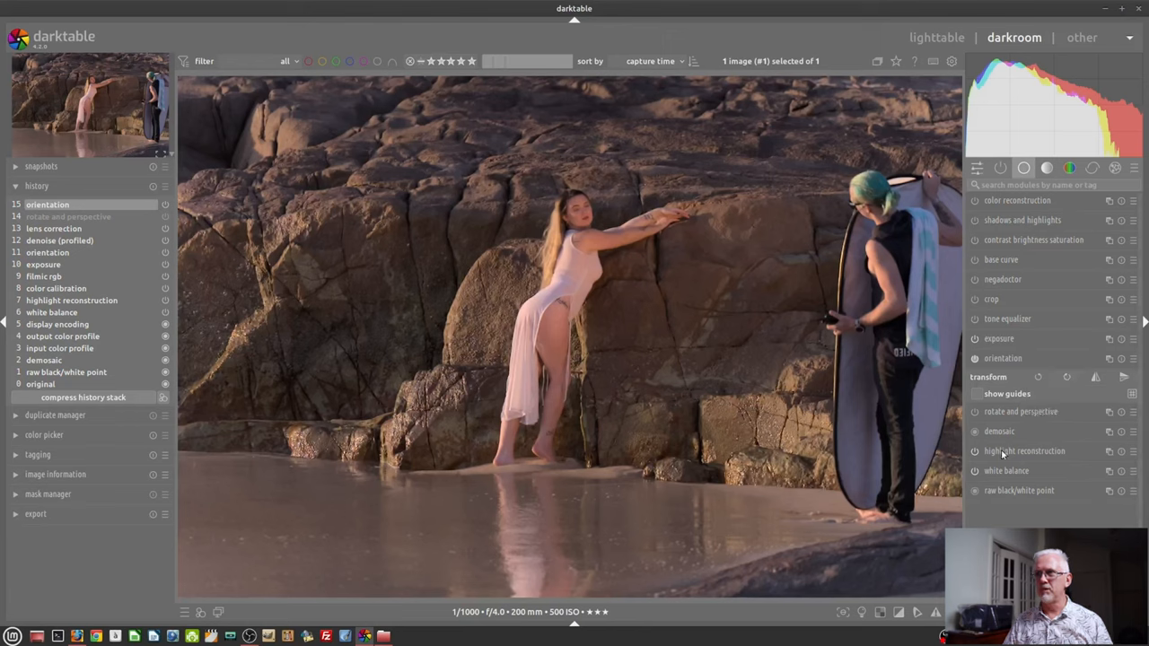
pyautogui.moveTo(929, 497)
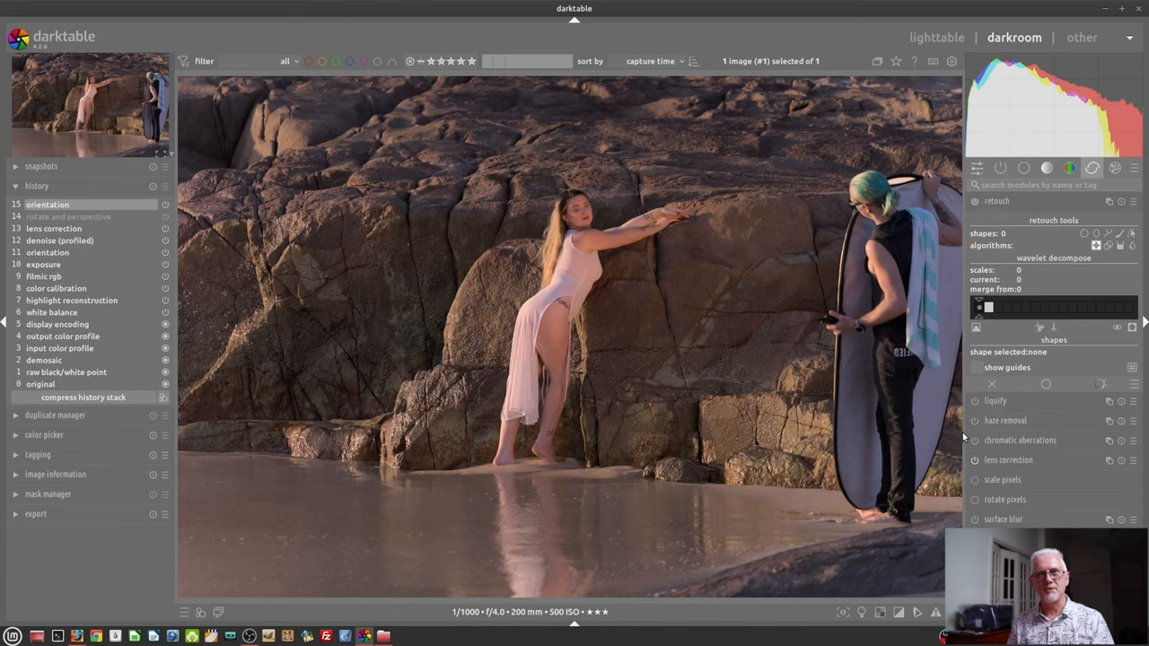
# Switch to the module group holding retouch, liquify and haze removal.
pyautogui.click(1023, 168)
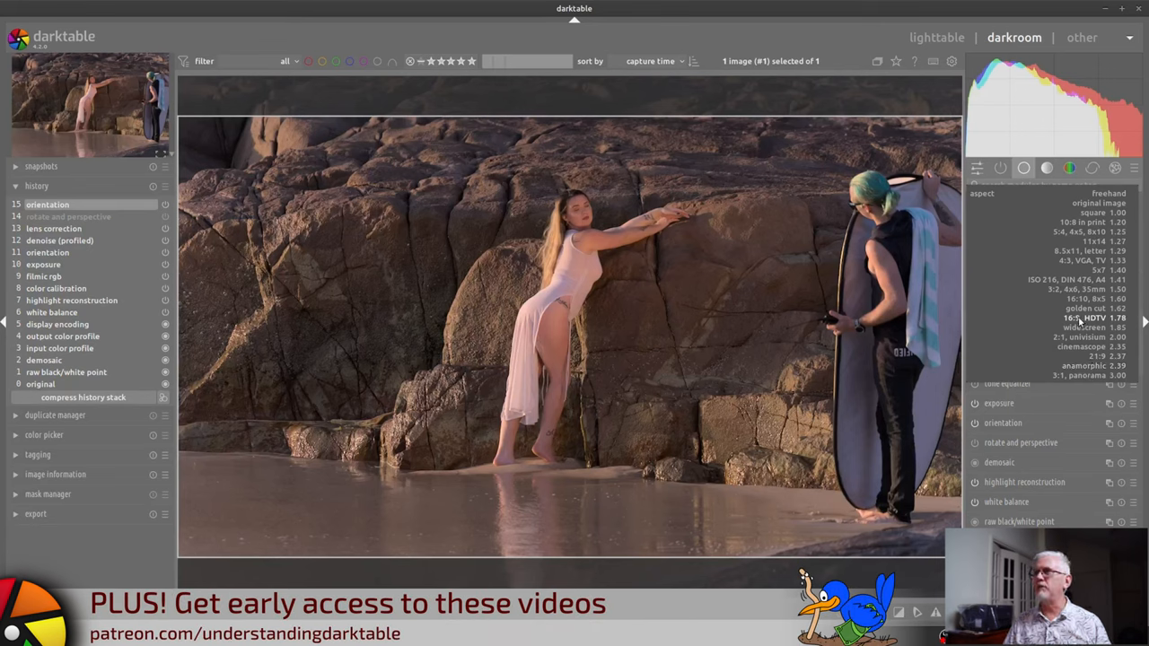
# Crop to 16:9 HDTV, shrinking then enlarging the frame, and switch aspect to freehand.
pyautogui.click(1077, 317)
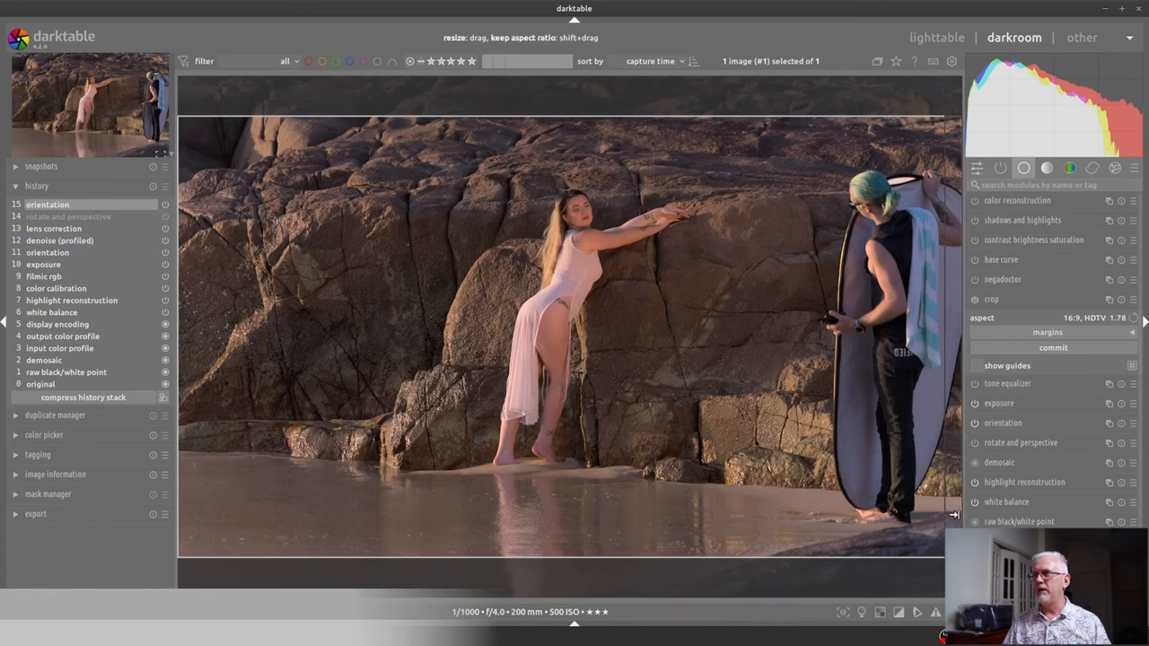
pyautogui.moveTo(954, 514); pyautogui.dragTo(666, 473)
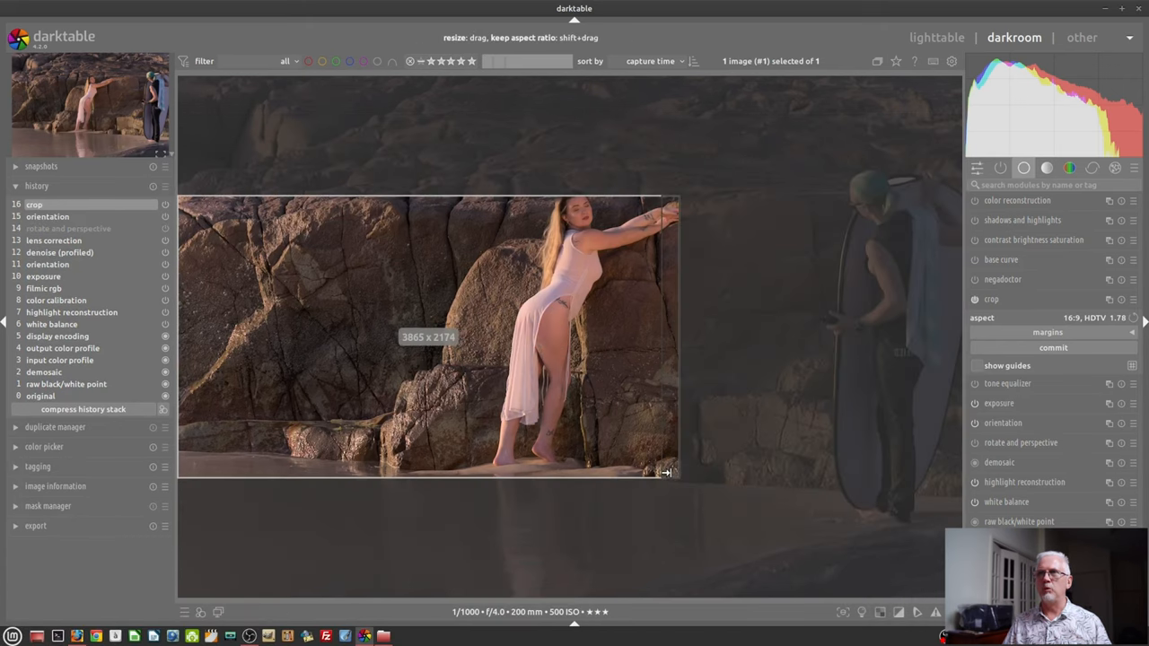
pyautogui.moveTo(669, 473); pyautogui.dragTo(332, 476)
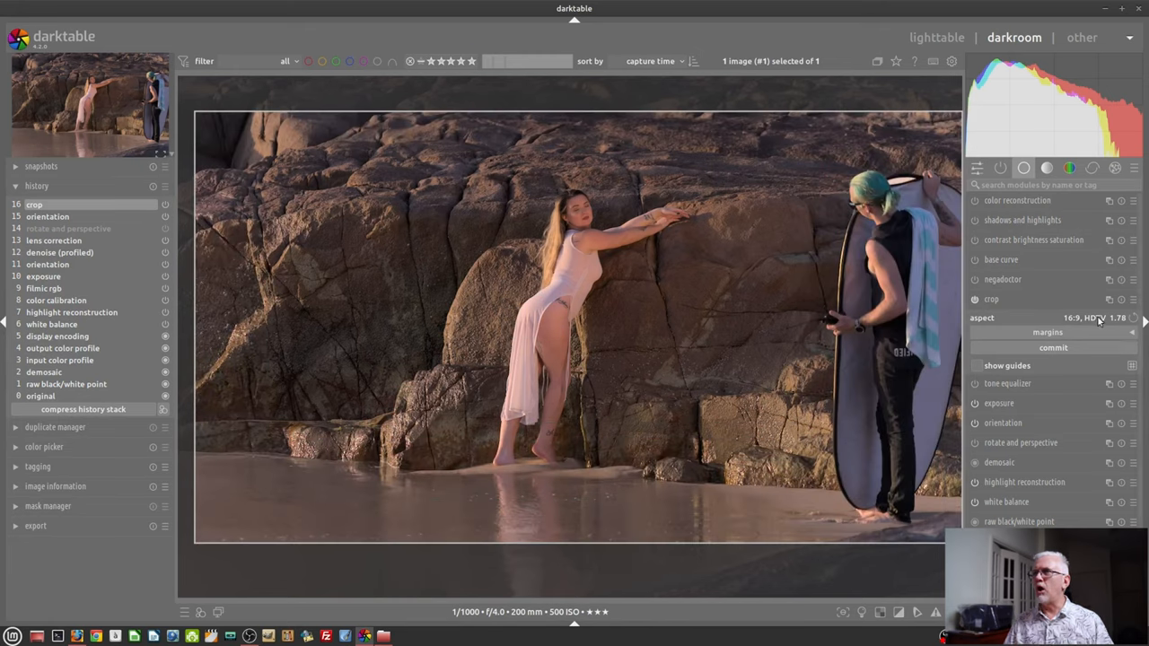
pyautogui.click(1093, 317)
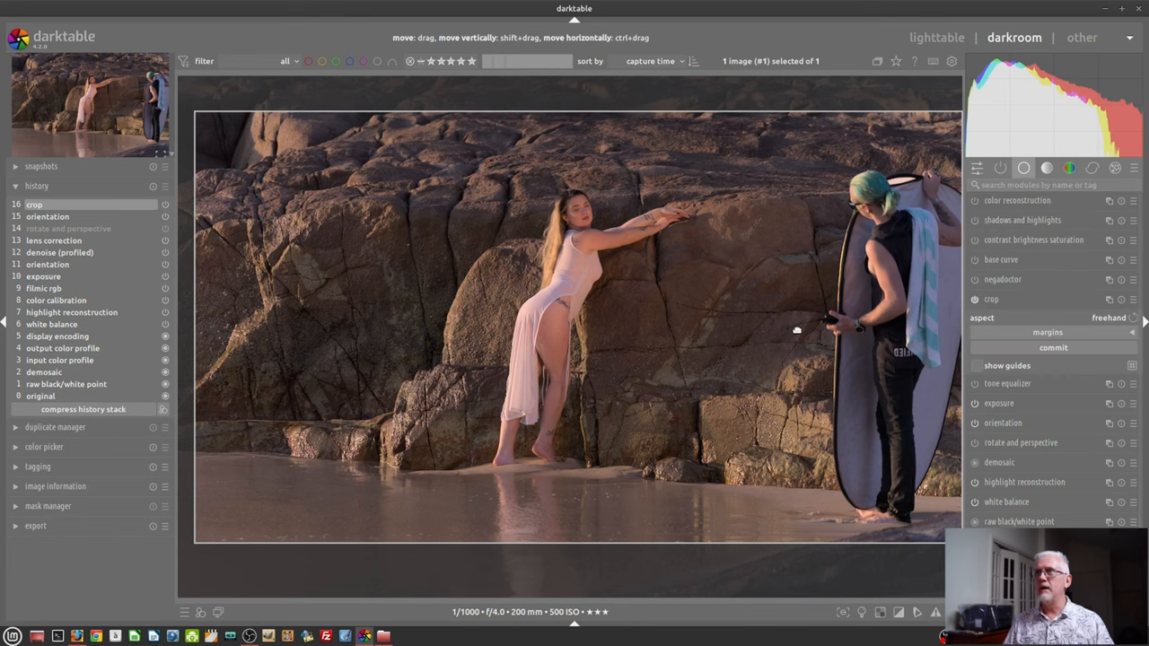
# Drag the crop edges to frame the model without the assistant and commit the crop.
pyautogui.moveTo(951, 326); pyautogui.dragTo(750, 377)
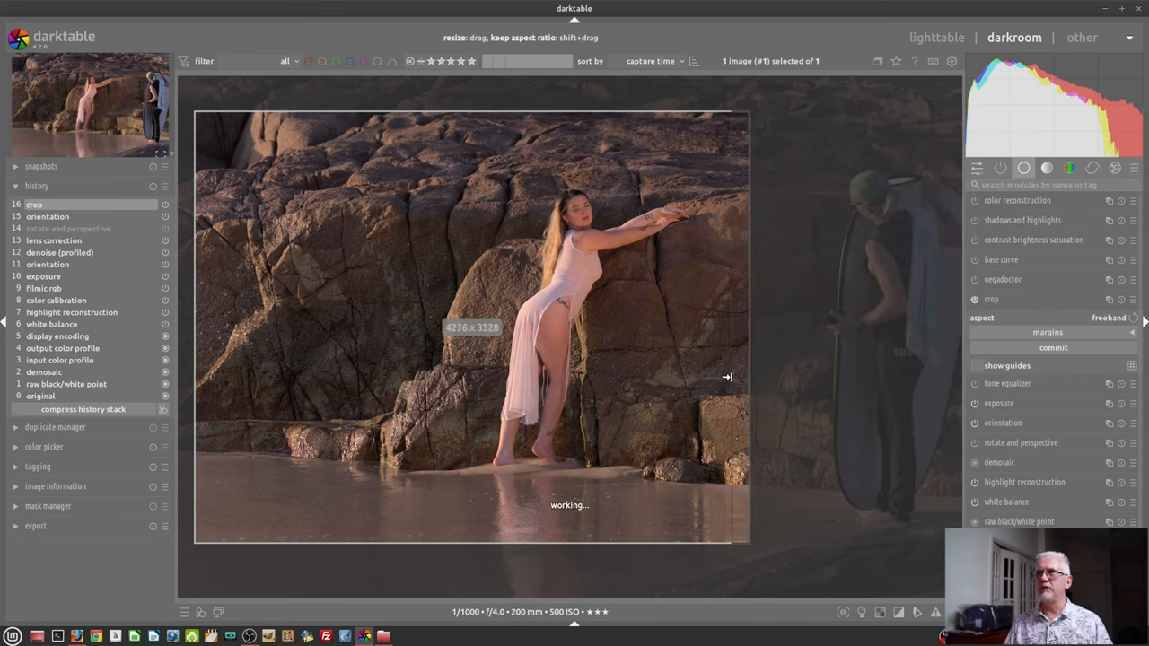
pyautogui.moveTo(727, 377); pyautogui.dragTo(812, 377)
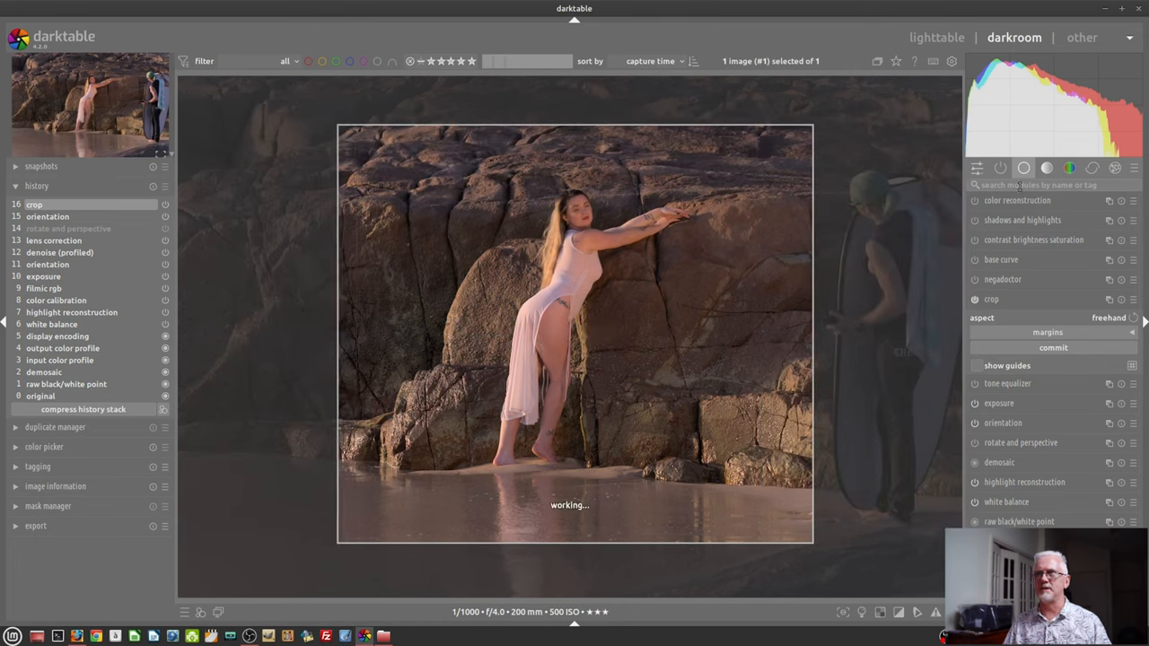
pyautogui.moveTo(811, 314); pyautogui.dragTo(732, 314)
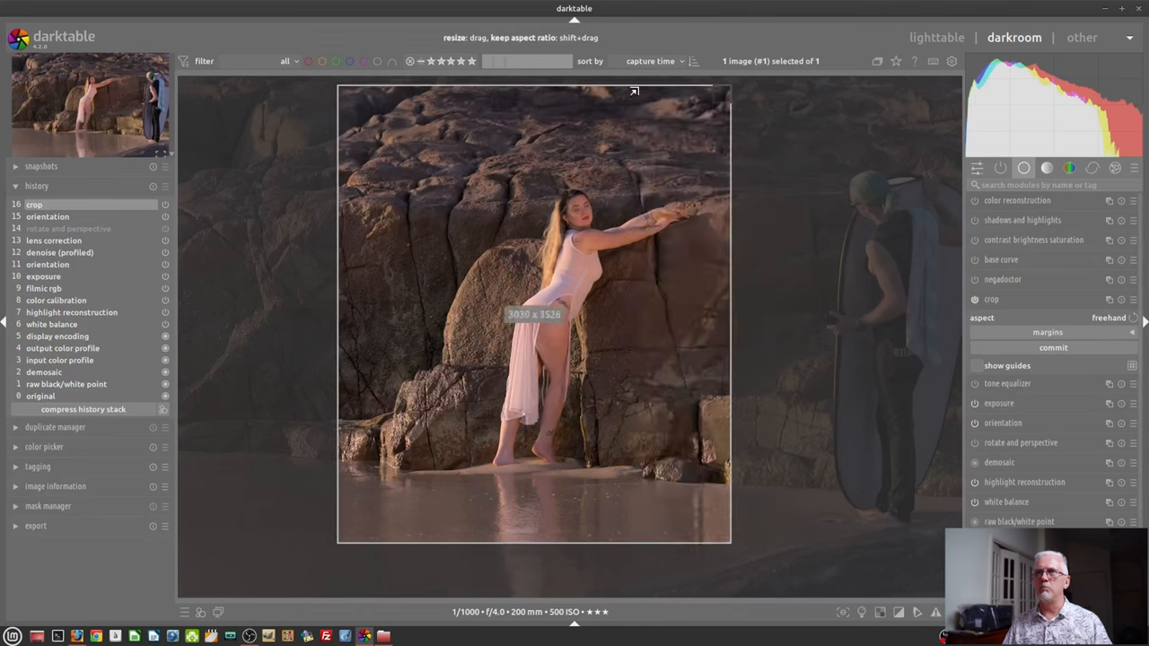
pyautogui.moveTo(633, 90); pyautogui.dragTo(743, 155)
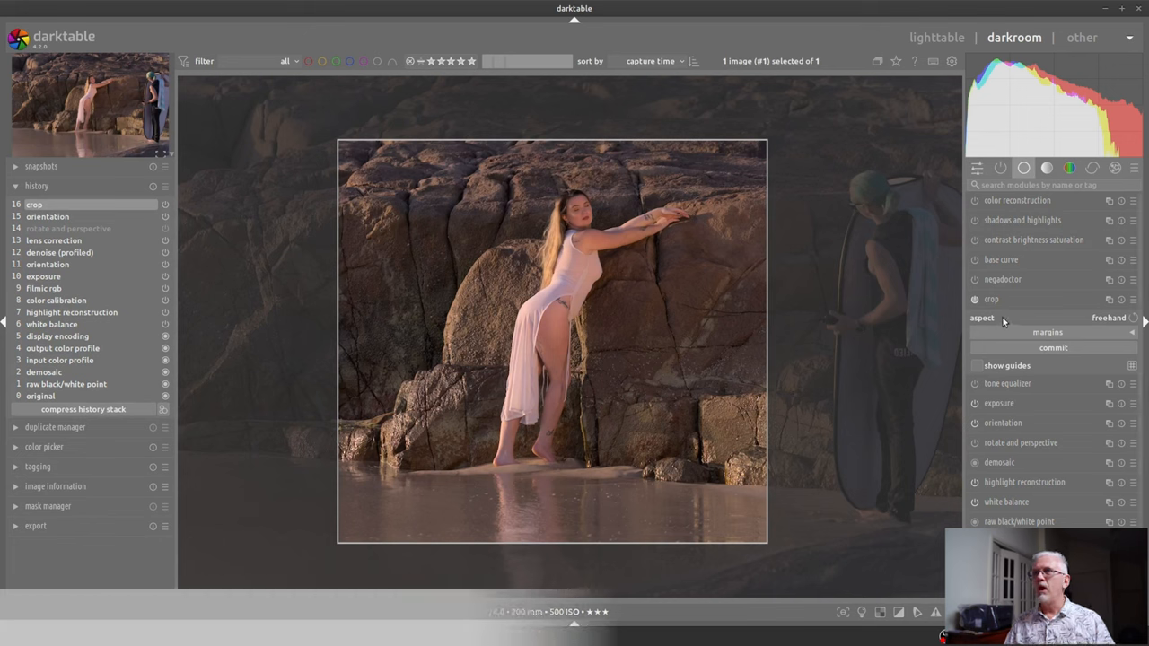
pyautogui.moveTo(659, 316)
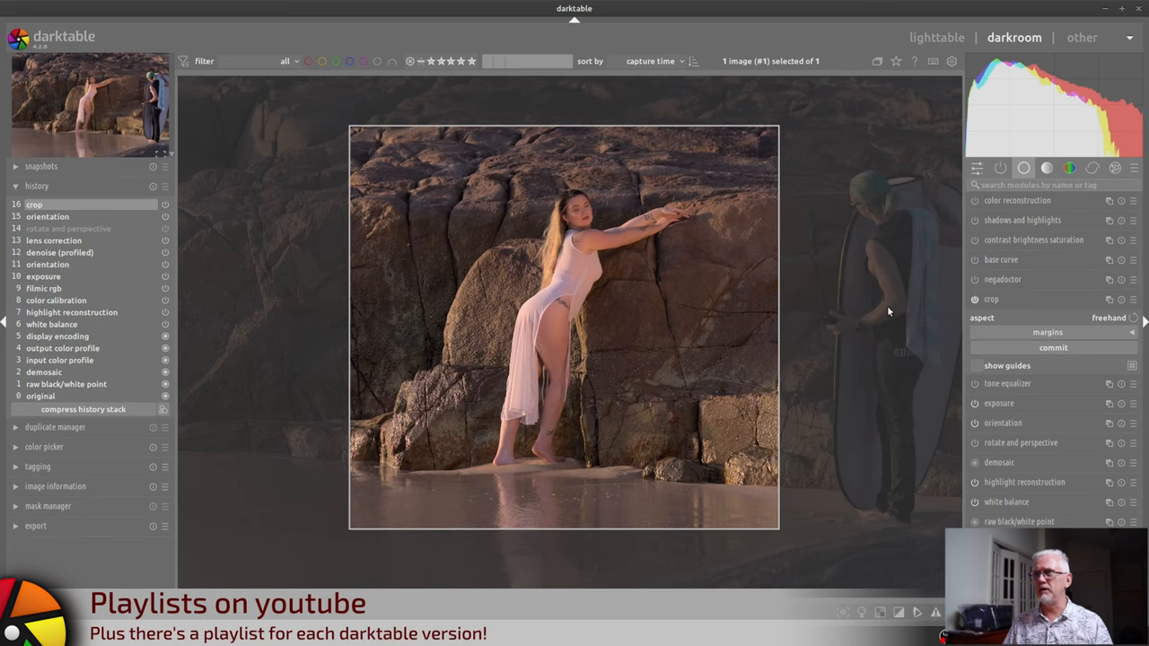
pyautogui.click(991, 299)
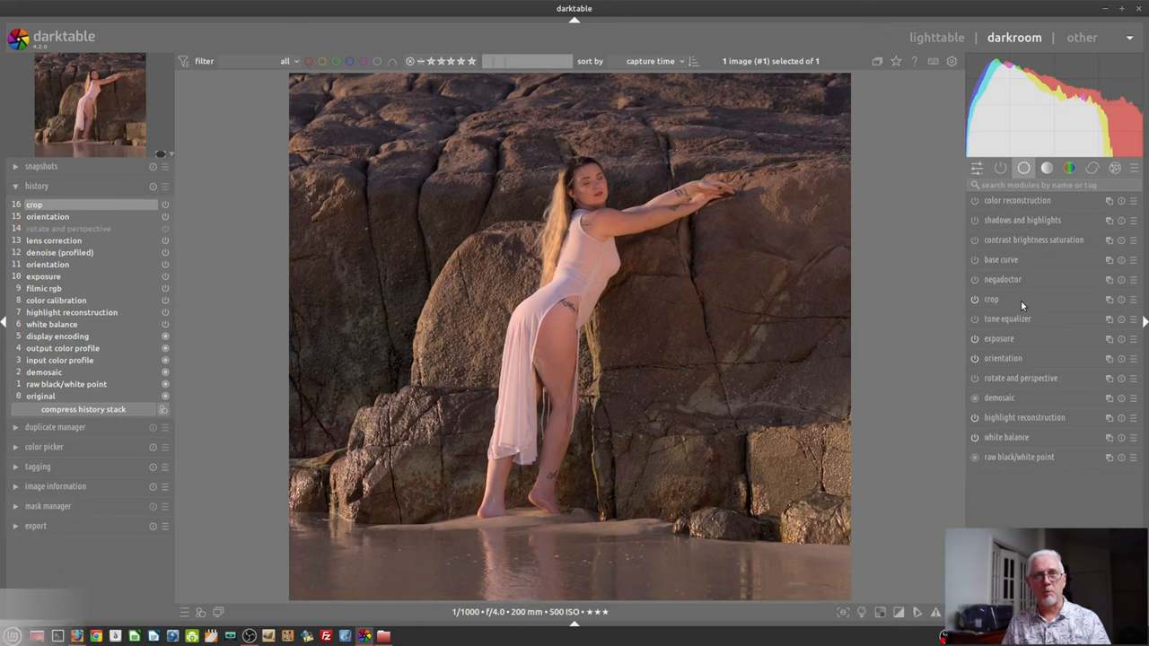
# Search modules for 'sha' to bring up sharpen.
pyautogui.write('sha')
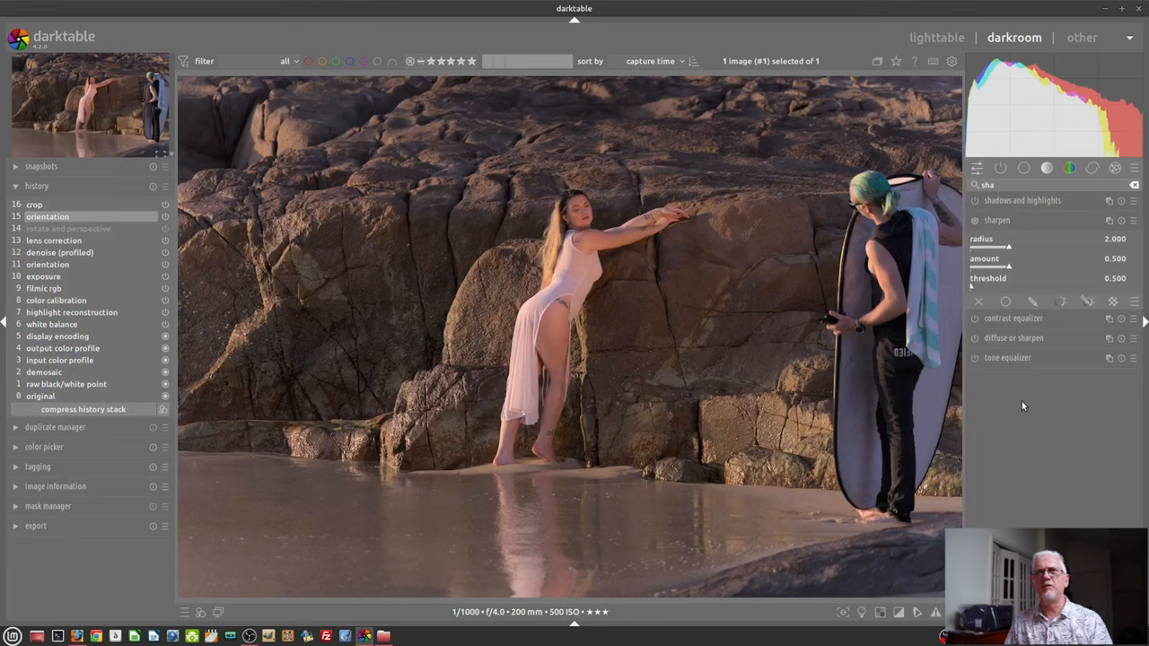
pyautogui.moveTo(562, 461)
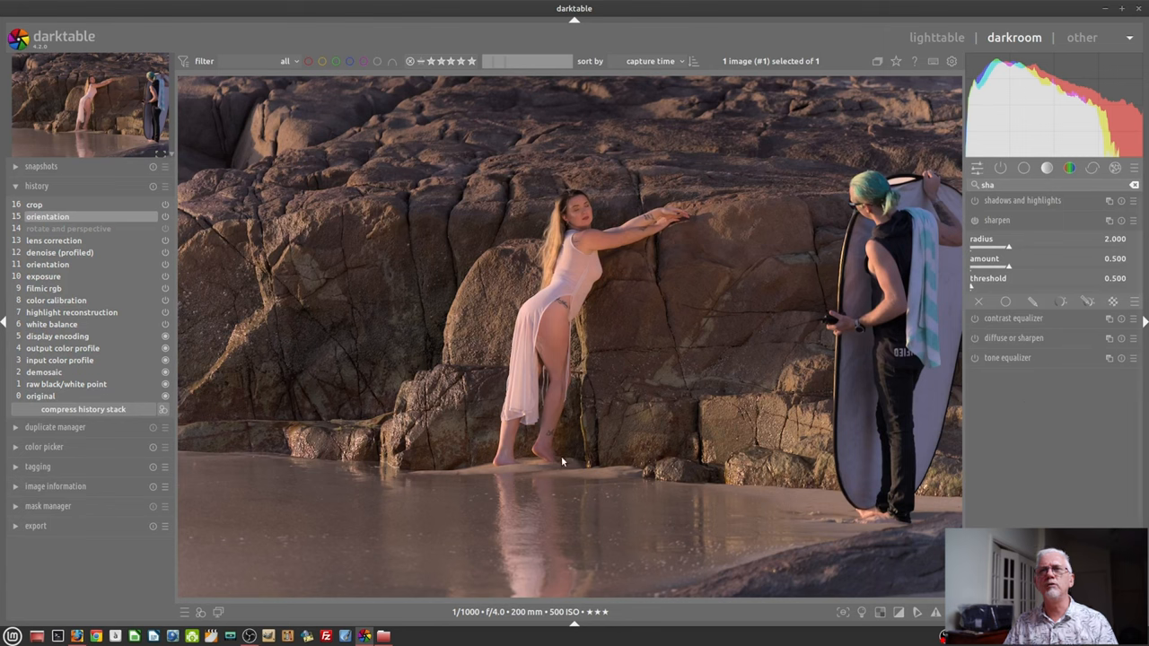